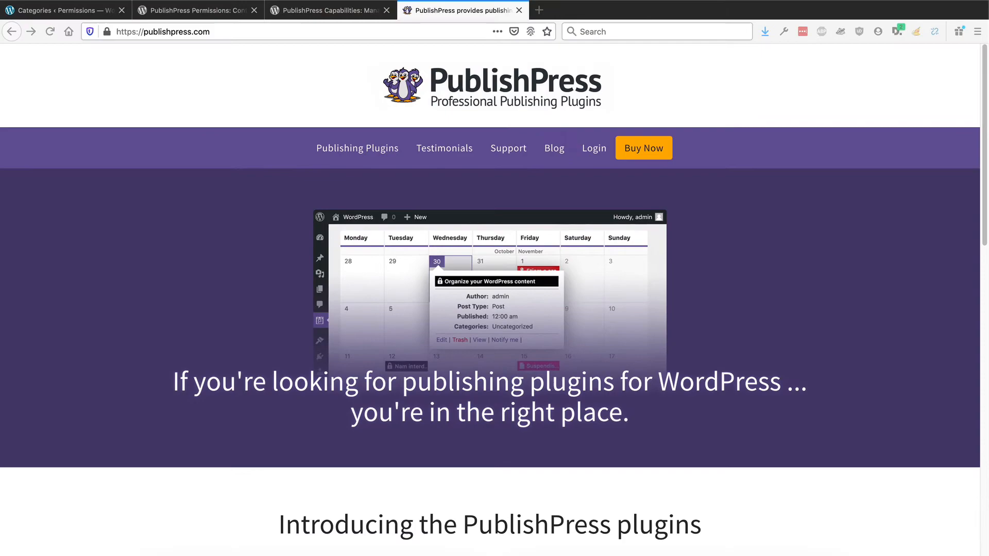
- Return to the site's Categories admin page listing Departments A through D
click(63, 9)
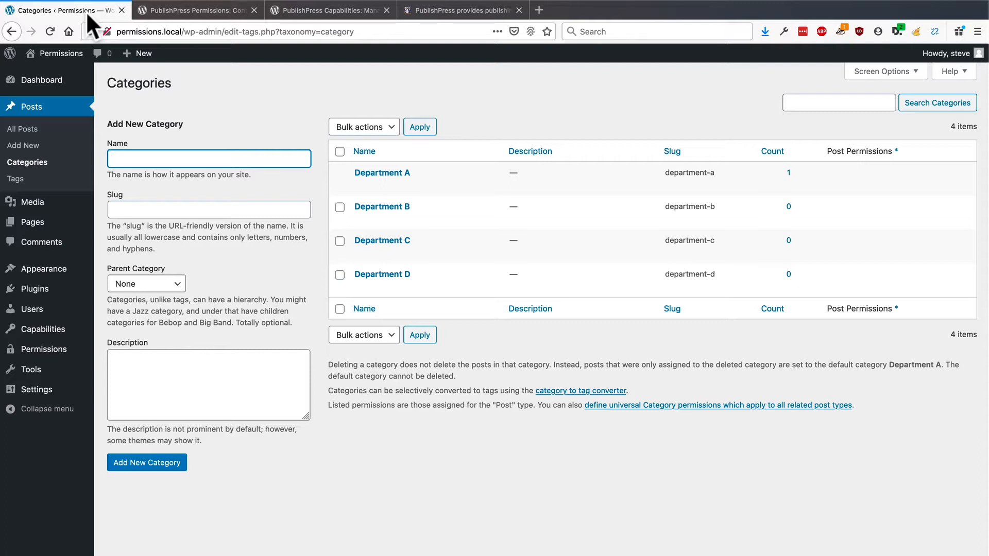
- View the PublishPress Capabilities plugin page in the WordPress.org directory
click(208, 158)
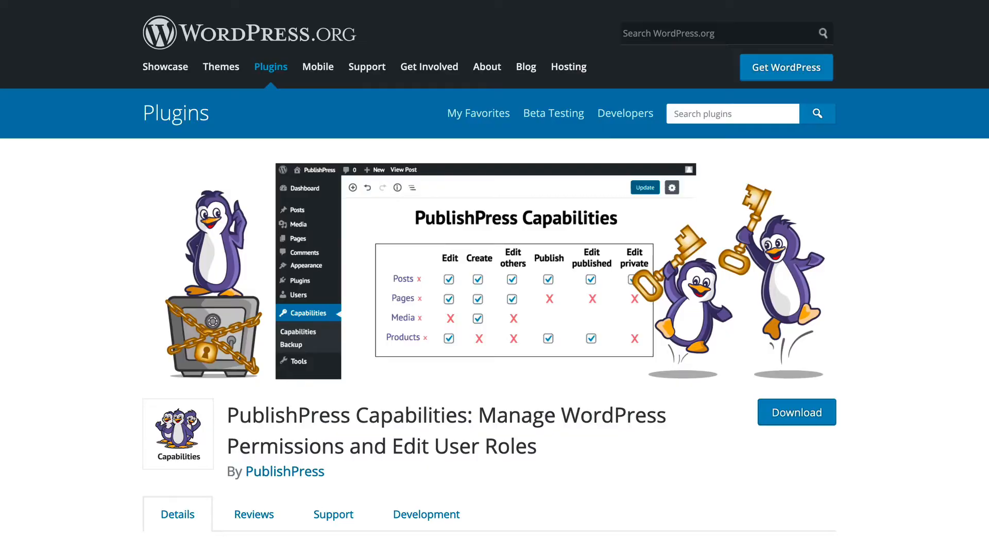
- Return to the 'Categories ‹ Permissions' admin page showing Departments A–D
click(63, 9)
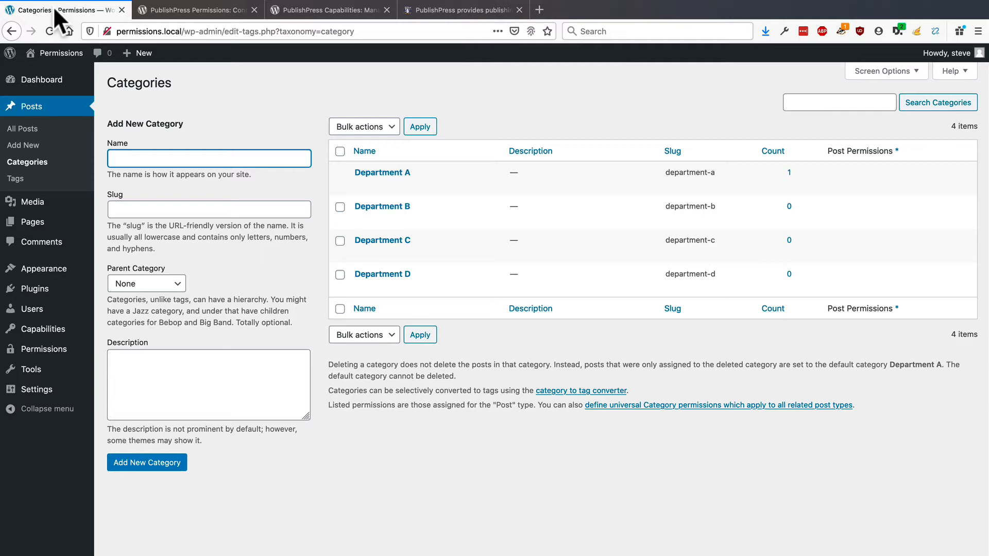
- Expand the Capabilities submenu in the WordPress admin sidebar
click(208, 157)
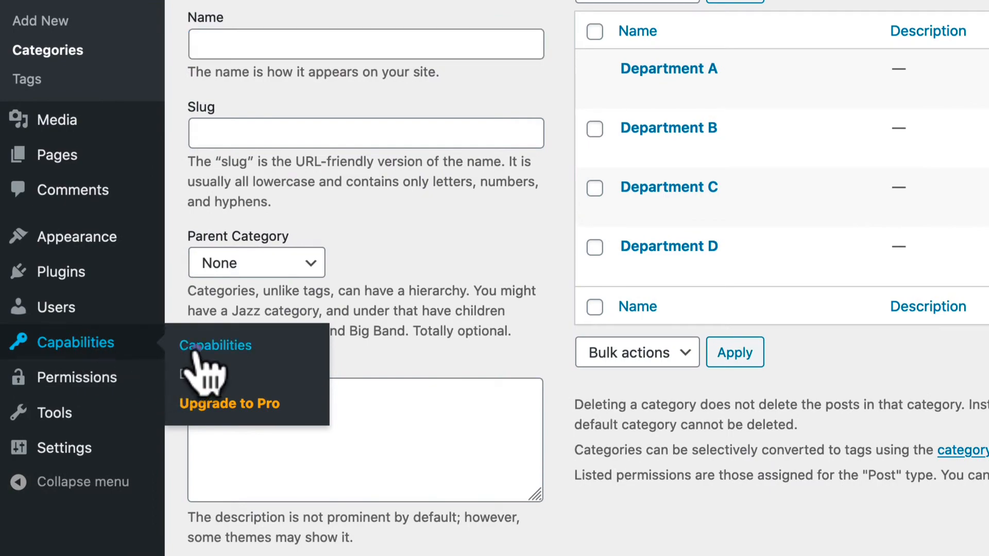
- Load the Subscriber role in the Capabilities editor and focus the Copy Role name field
click(216, 345)
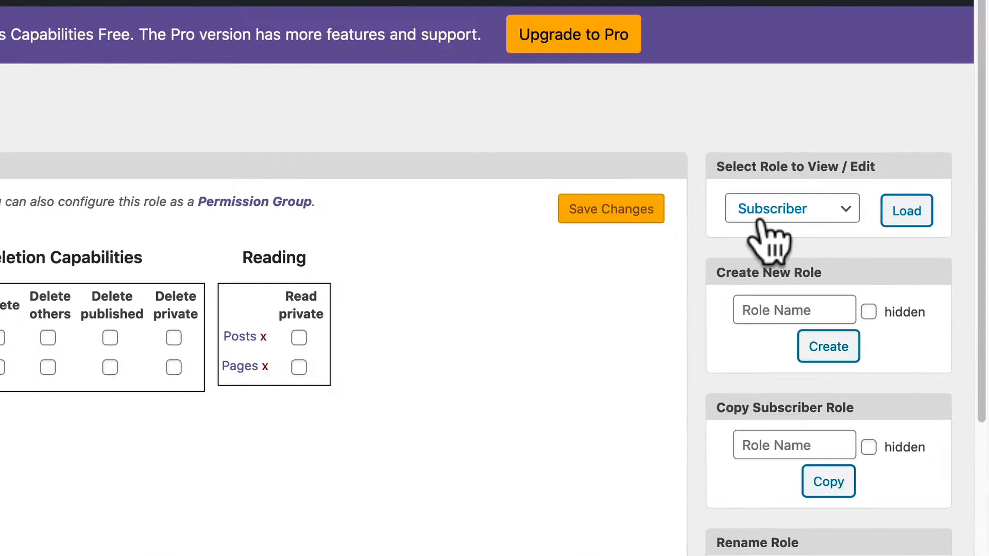
click(792, 208)
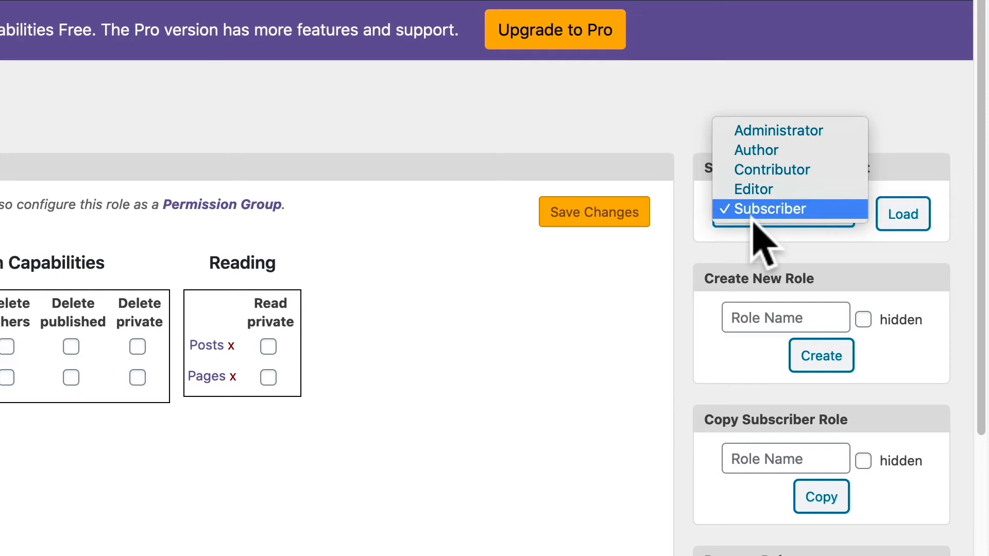
click(782, 209)
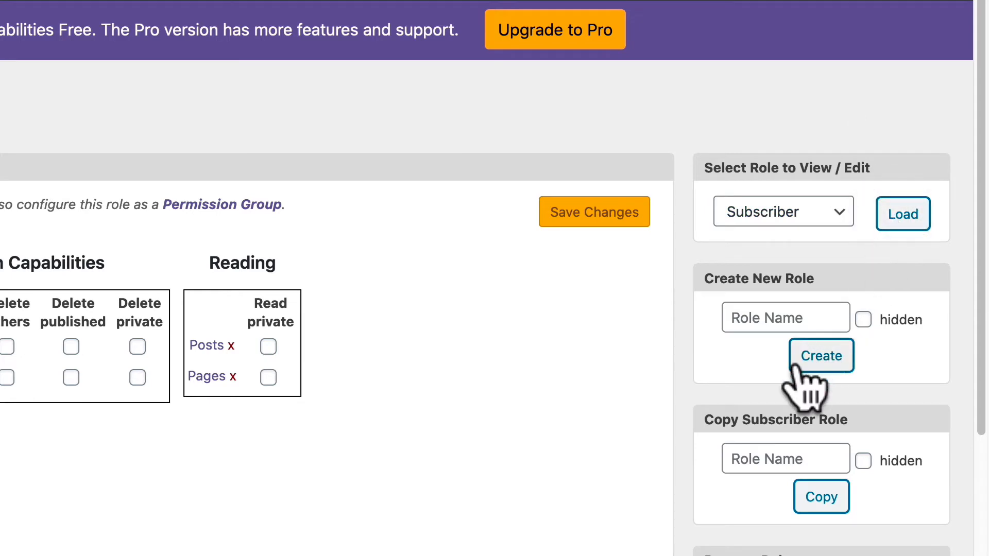
scroll(down, 3)
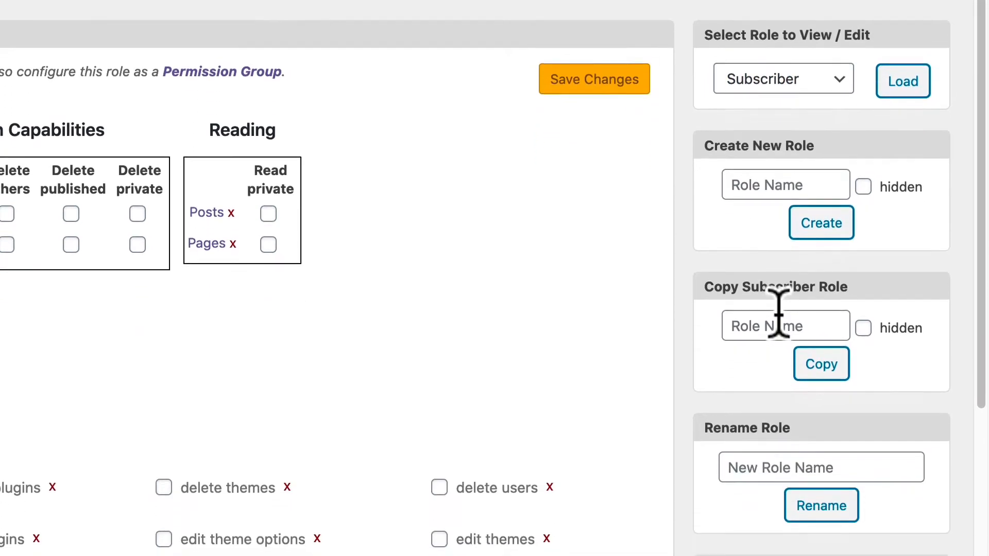
click(785, 325)
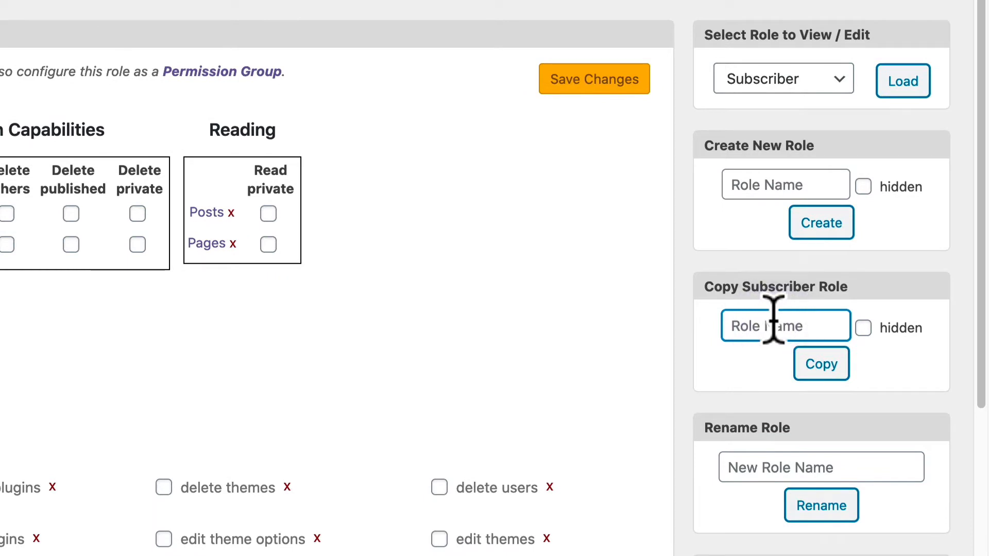
- Copy the Subscriber role as Department A, Department B, Department C and Department D
text(De)
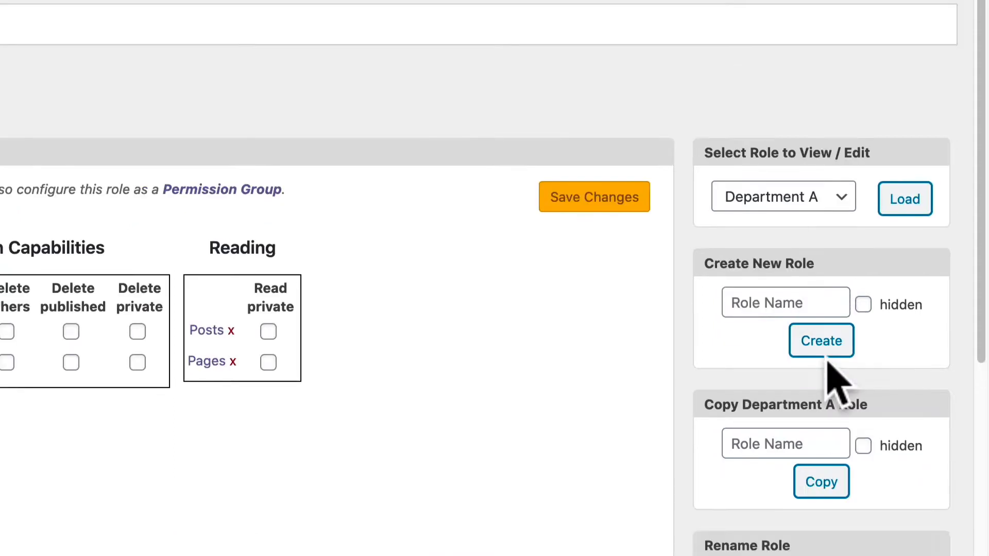
click(782, 196)
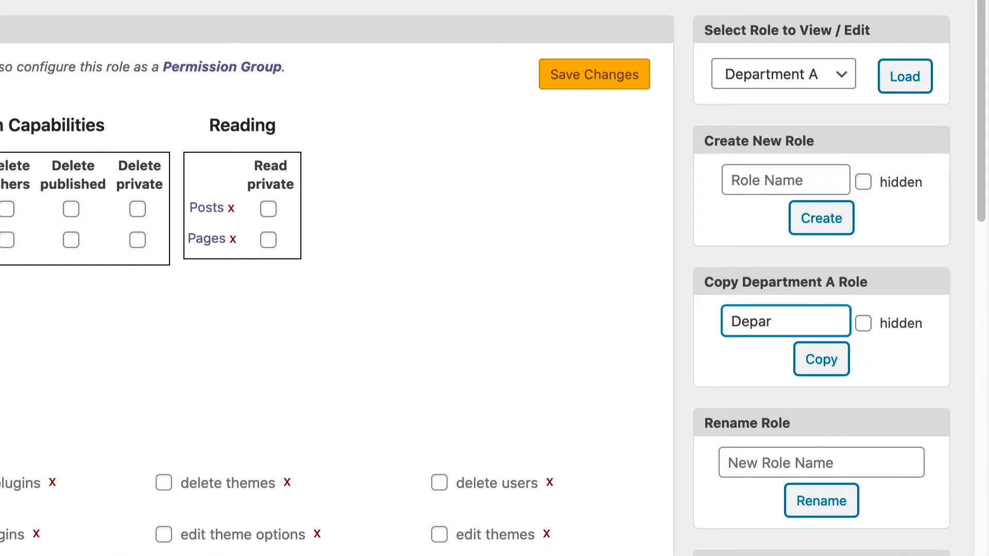
click(821, 359)
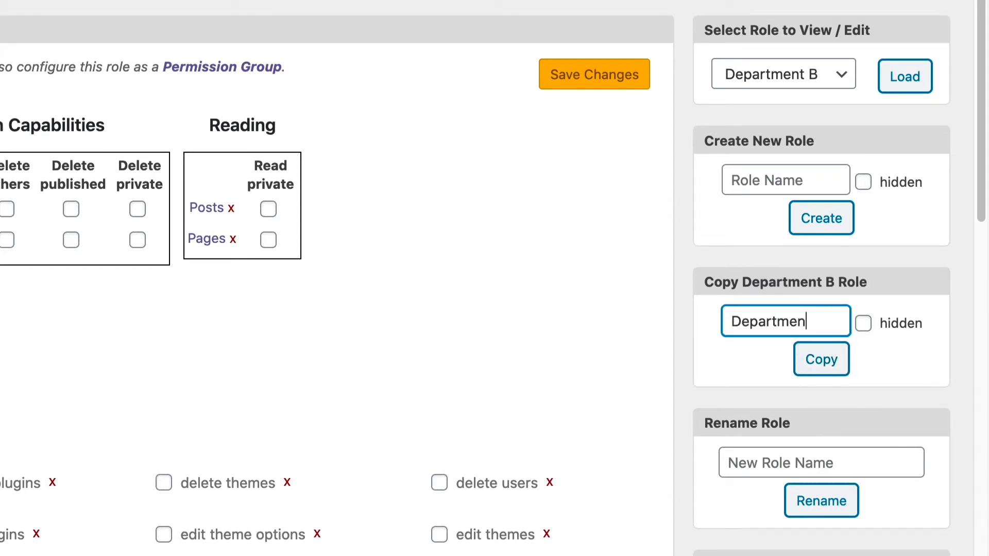
click(820, 359)
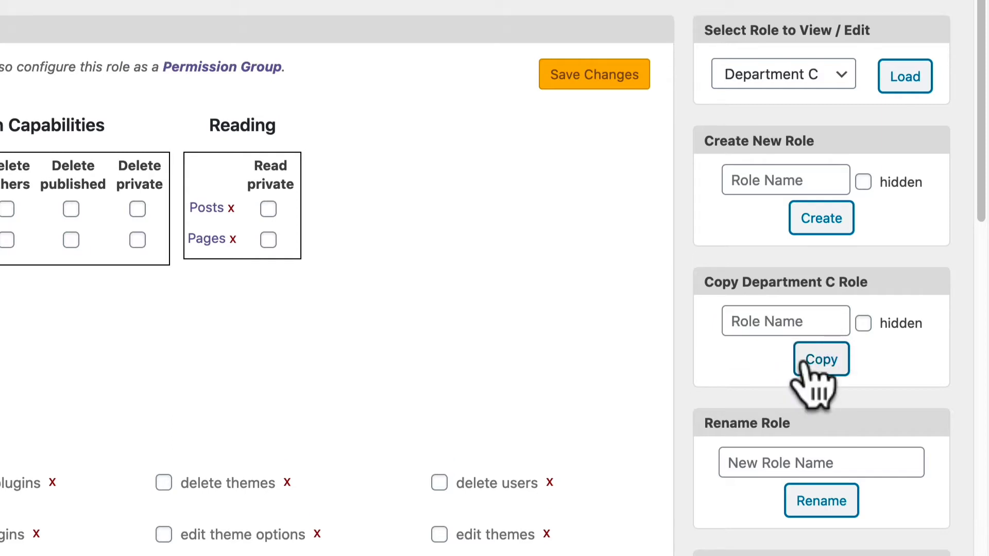
text(Depar)
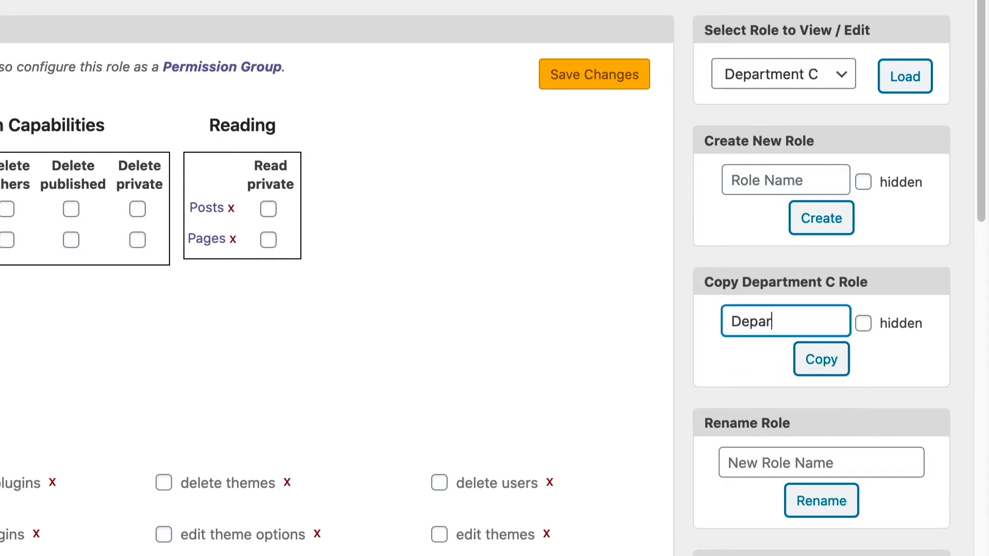
click(821, 359)
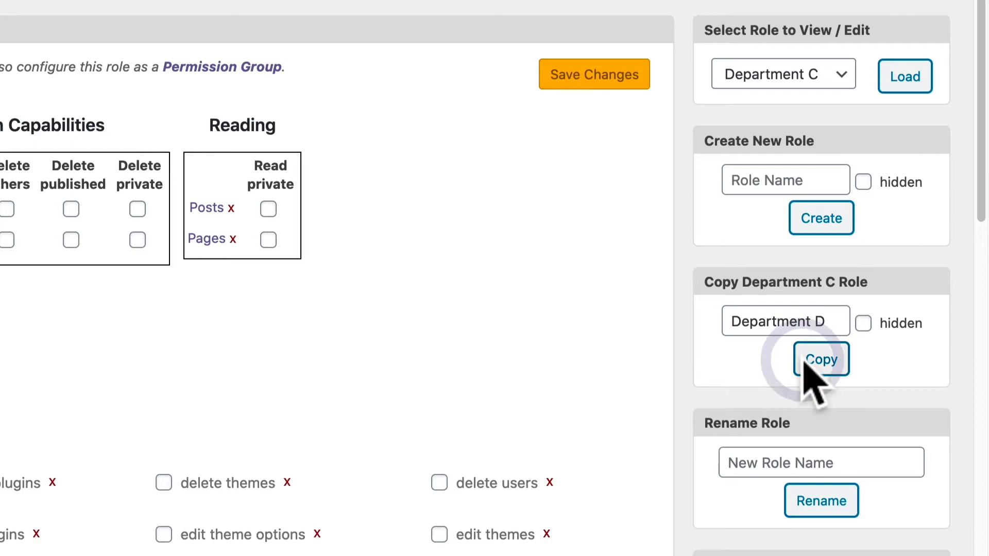
click(821, 359)
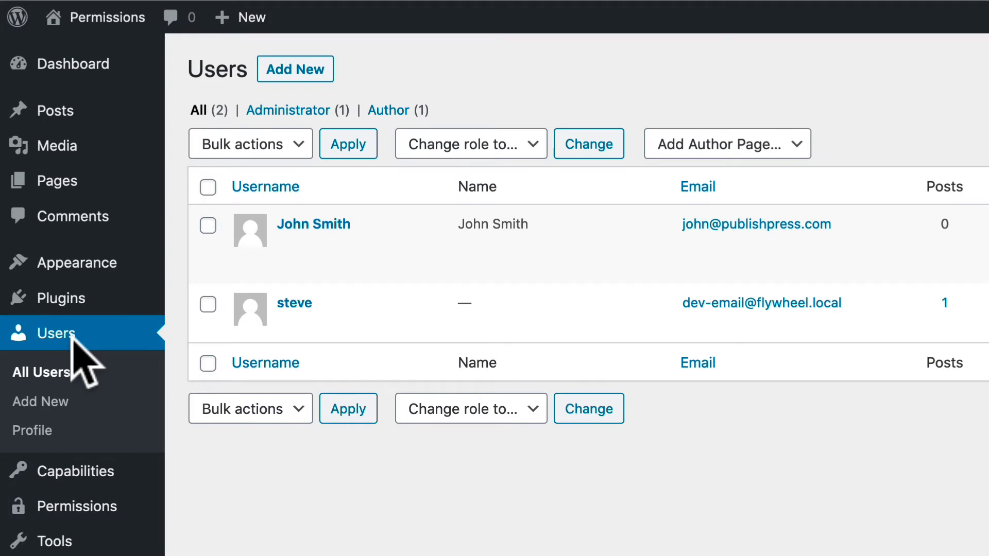
mouse_move(107, 350)
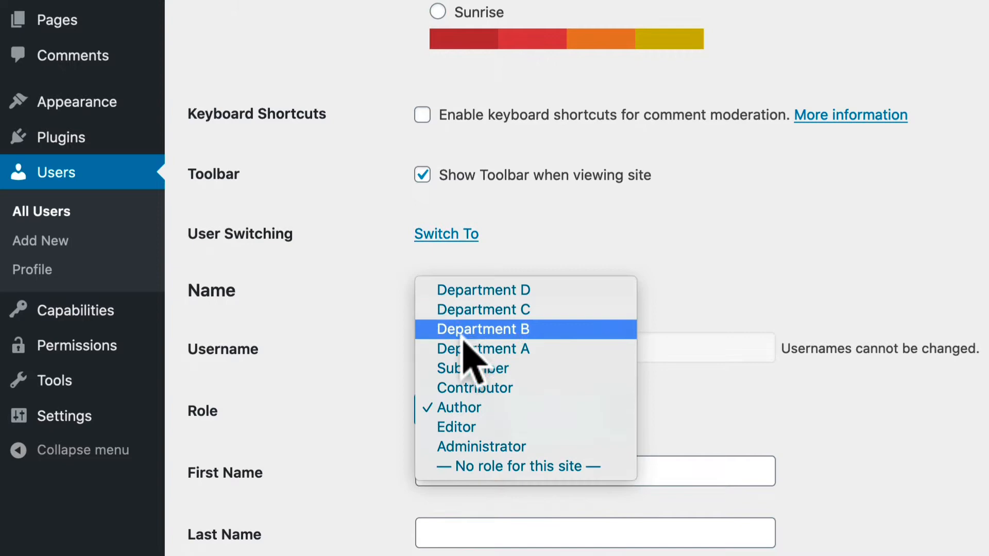
- Scroll through the Users admin page to review the assigned department roles
scroll(down, 3)
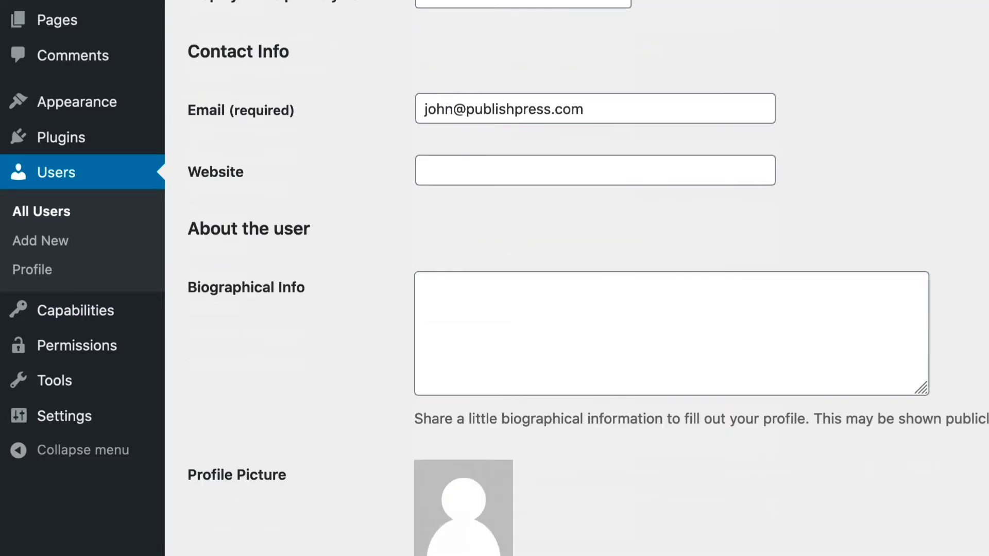
scroll(down, 3)
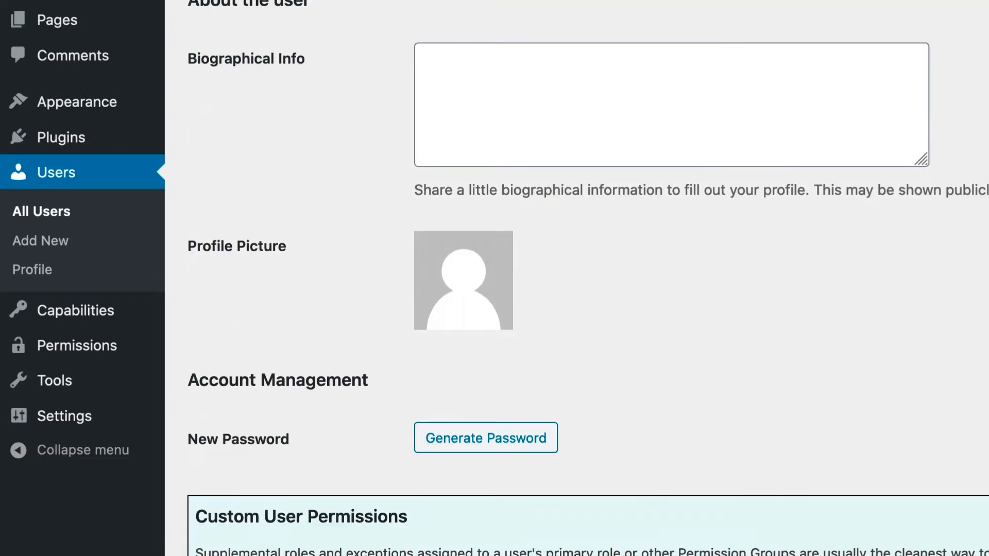
scroll(up, 3)
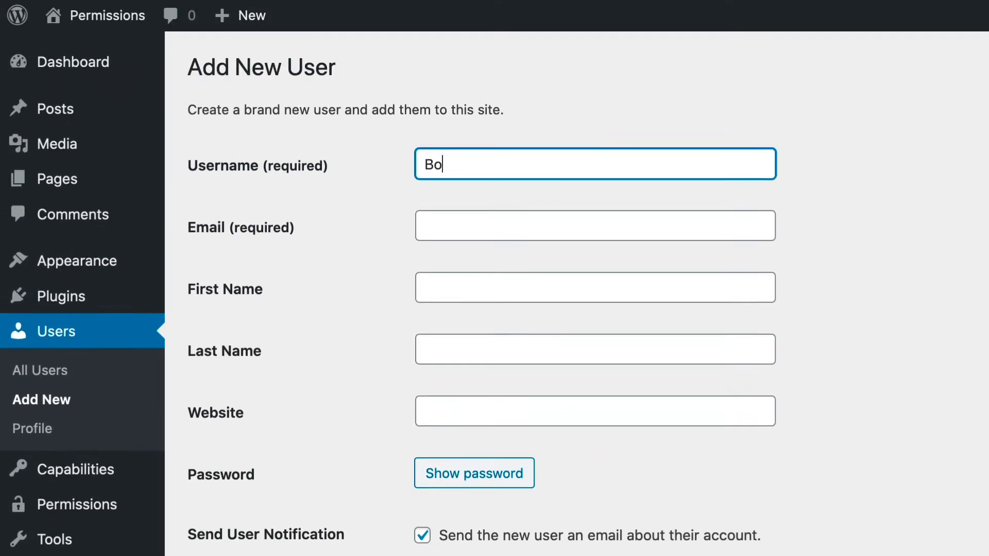
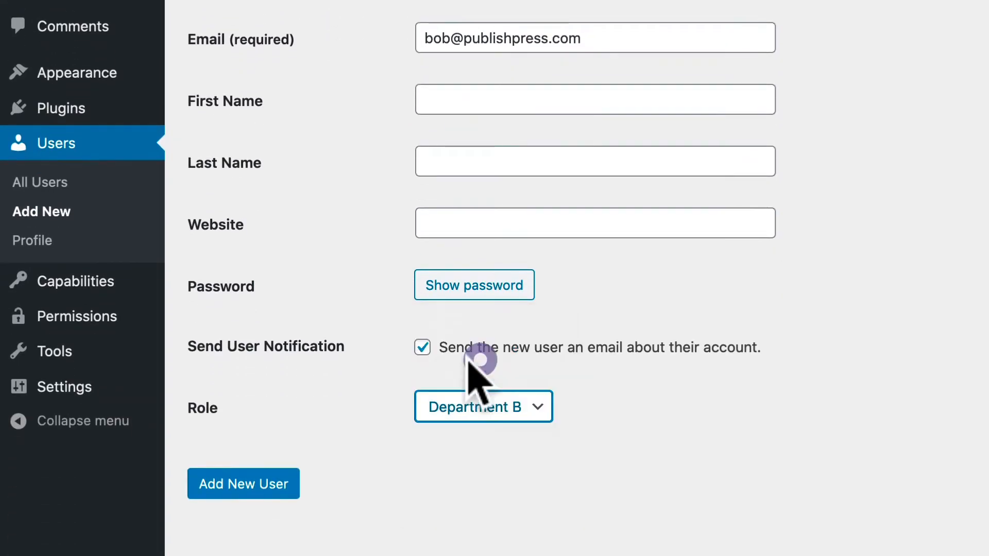
click(243, 483)
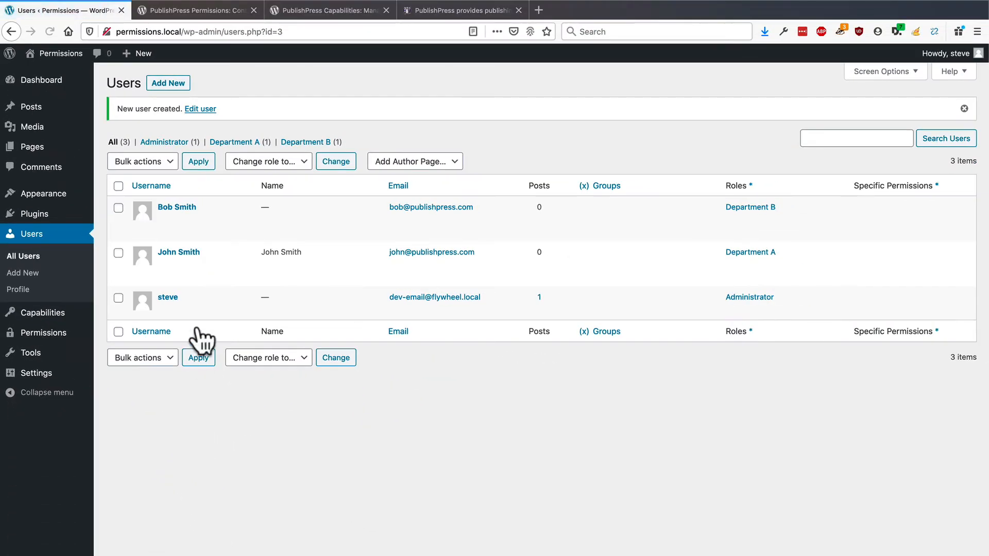
click(22, 272)
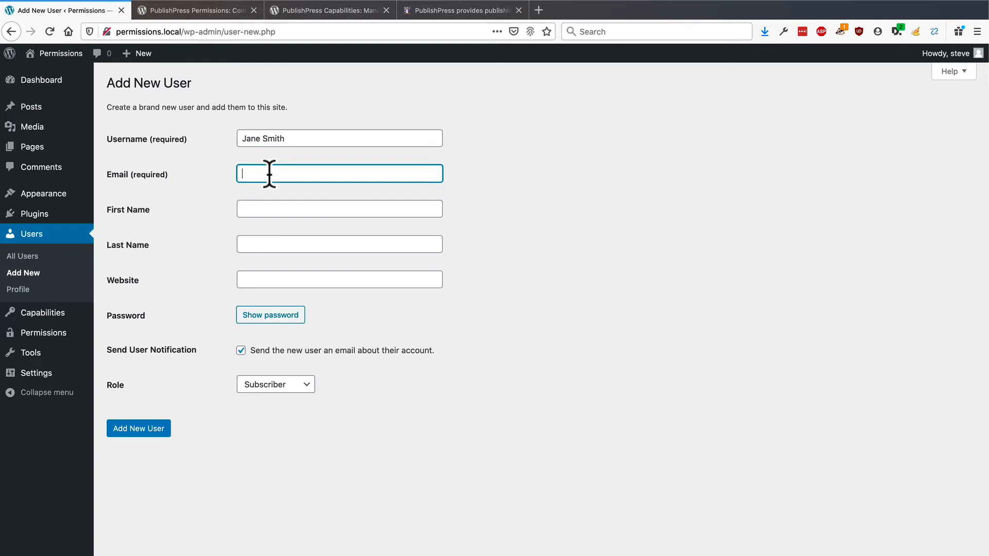
click(275, 384)
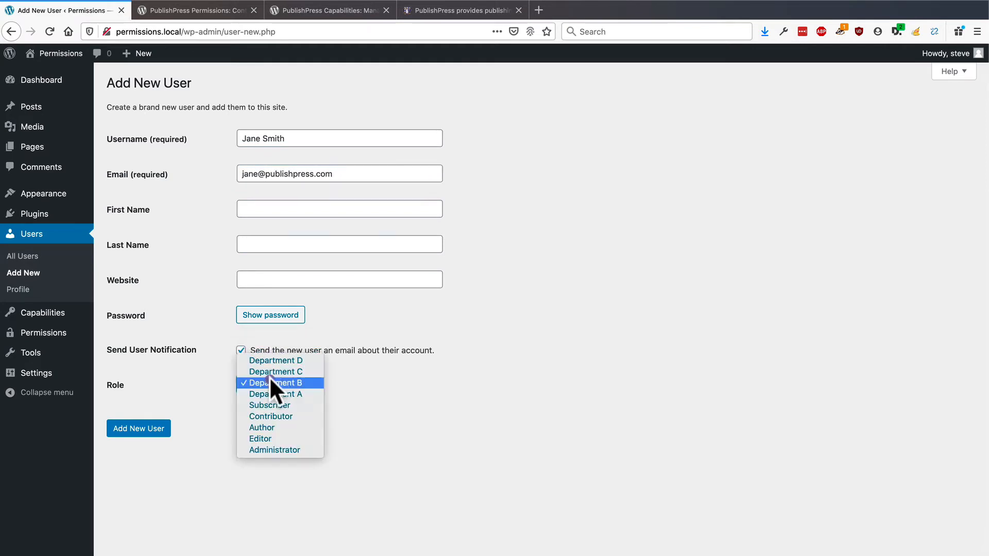
click(138, 428)
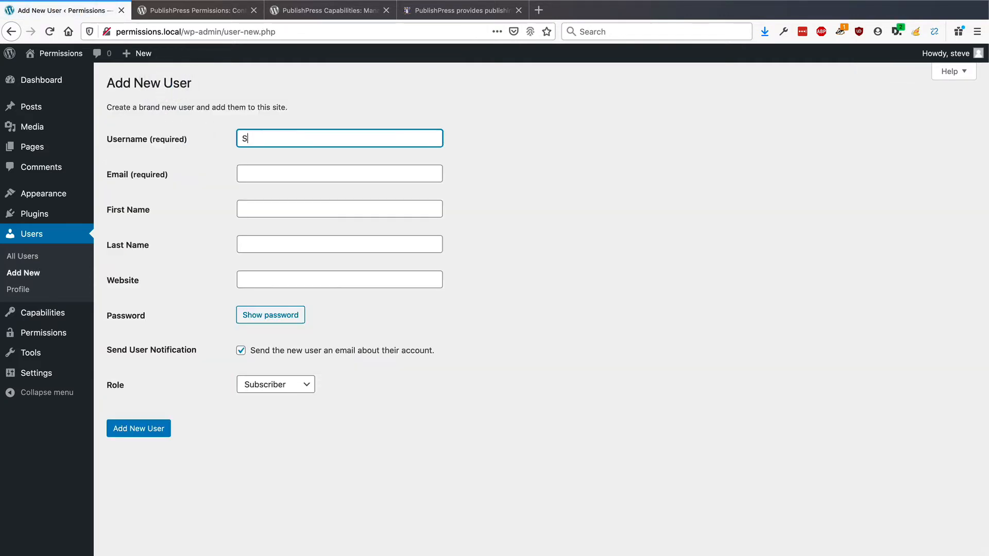
- Add the new user Sarah with the Department D role
text(sa)
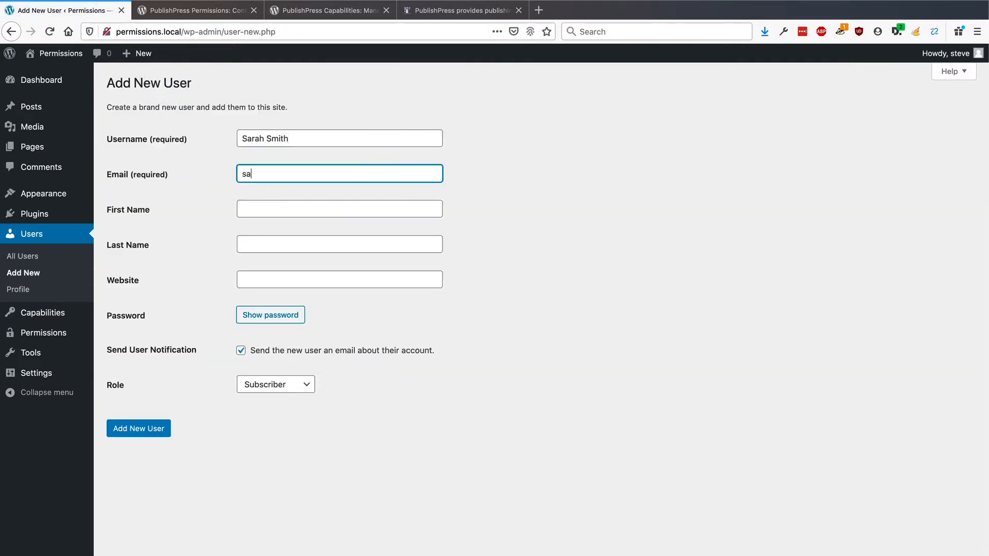
click(276, 385)
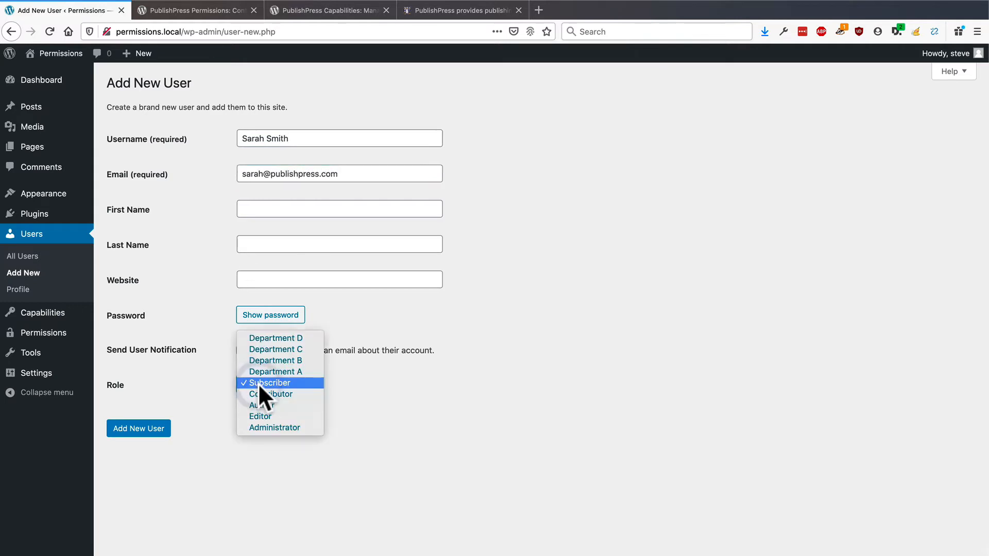
click(276, 337)
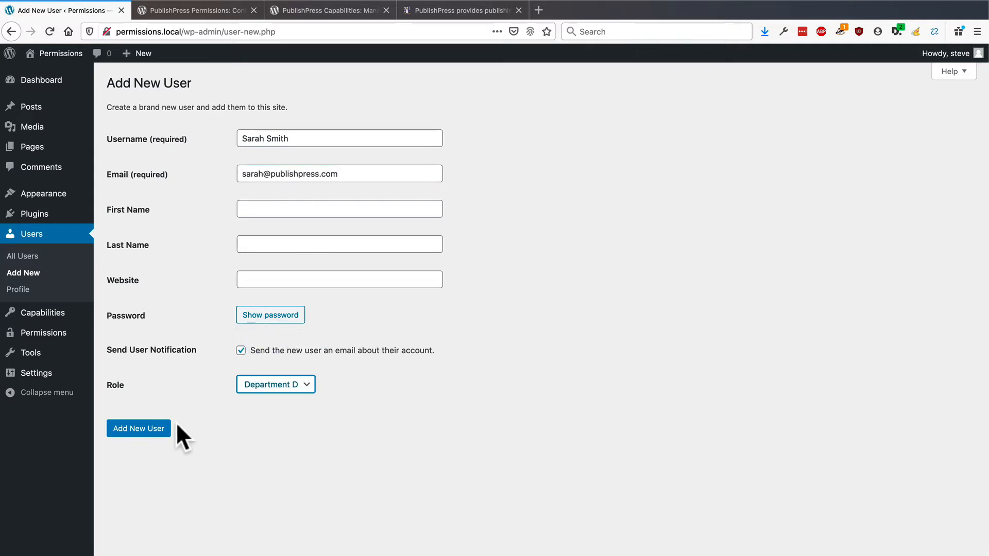
click(138, 429)
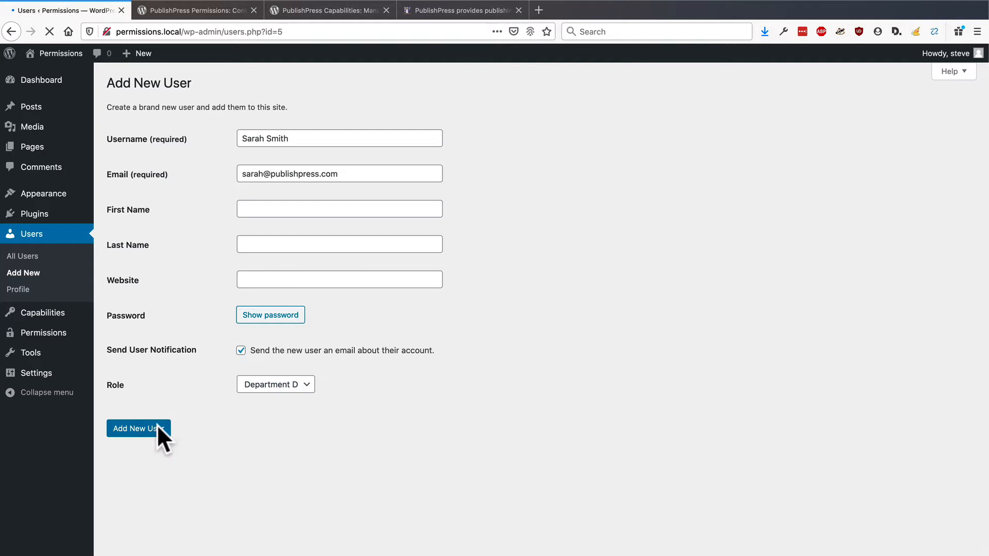
click(137, 428)
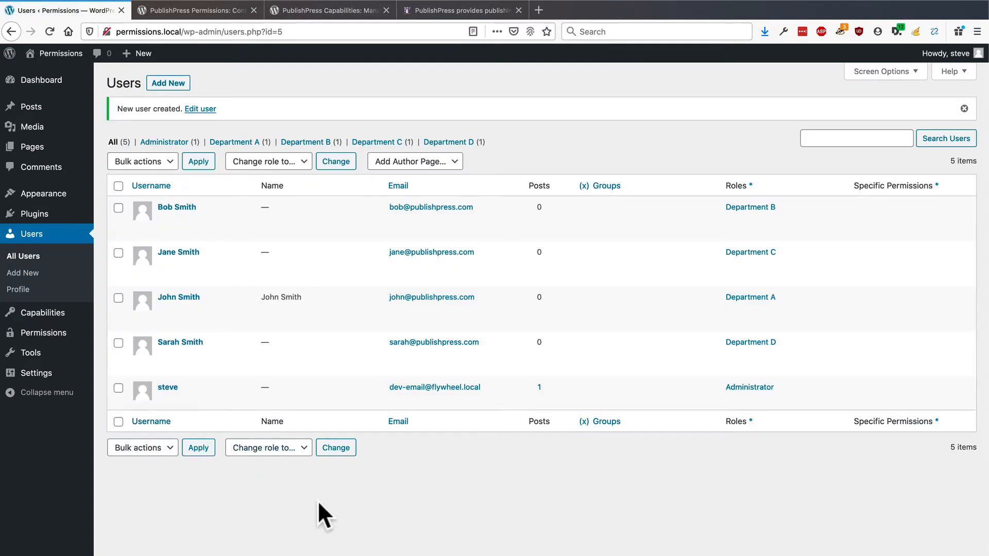
mouse_move(180, 342)
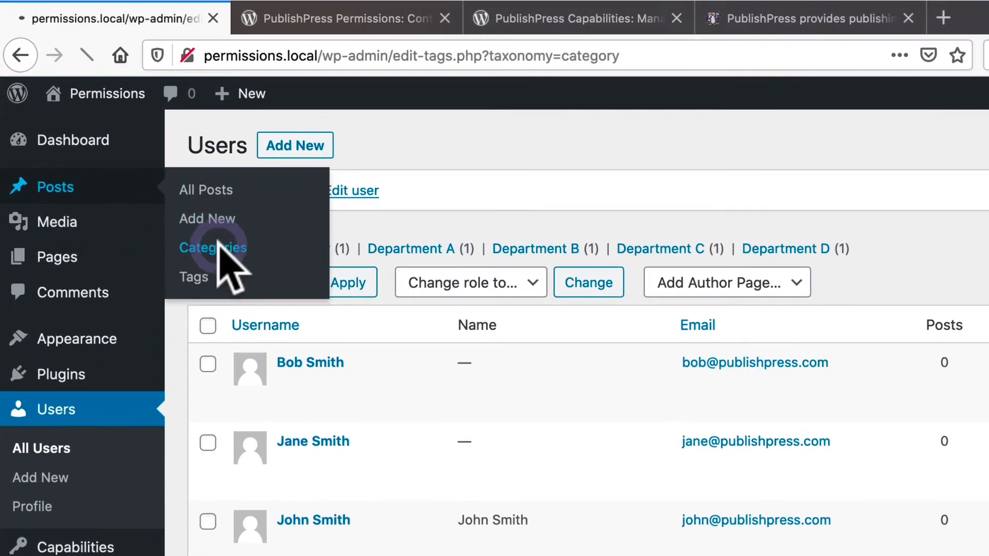
- Go to the Posts Categories page from the Users list
click(212, 248)
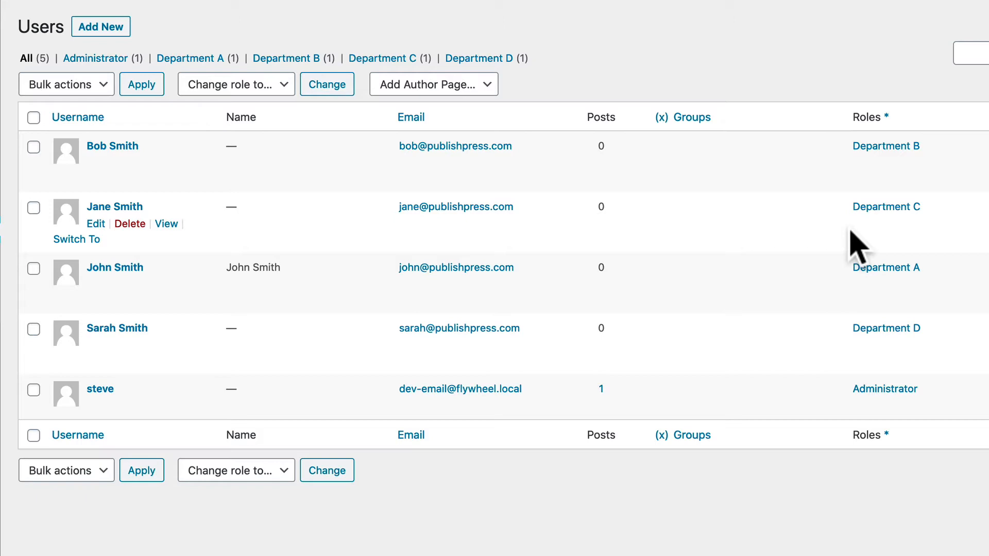
mouse_move(716, 66)
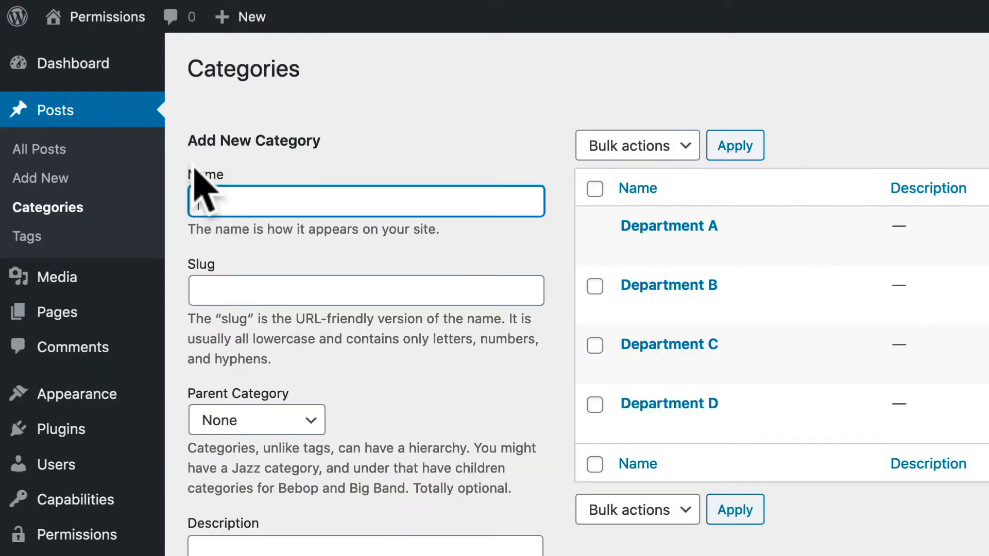
mouse_move(668, 253)
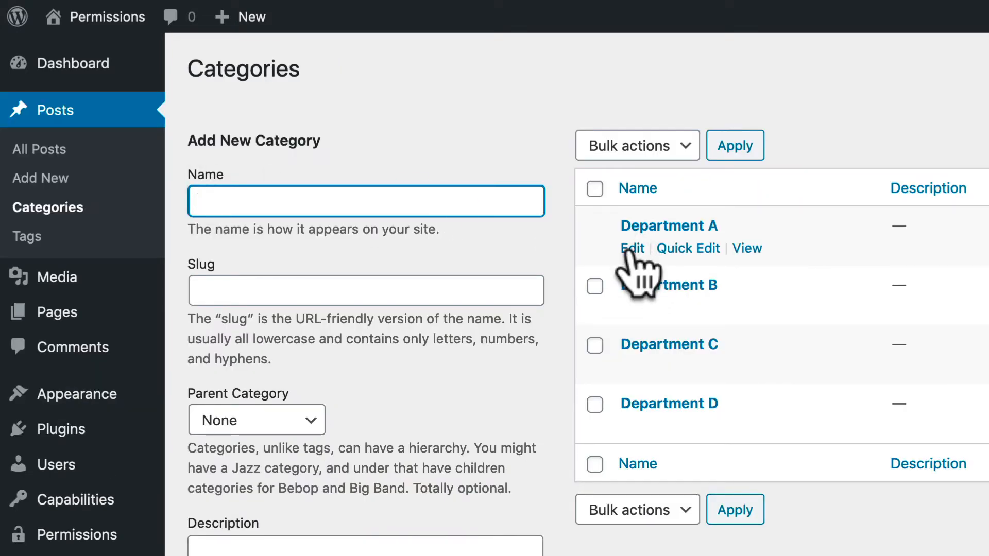
- Open Department A's edit page and review its Read, Edit and Assign permission panels
click(631, 248)
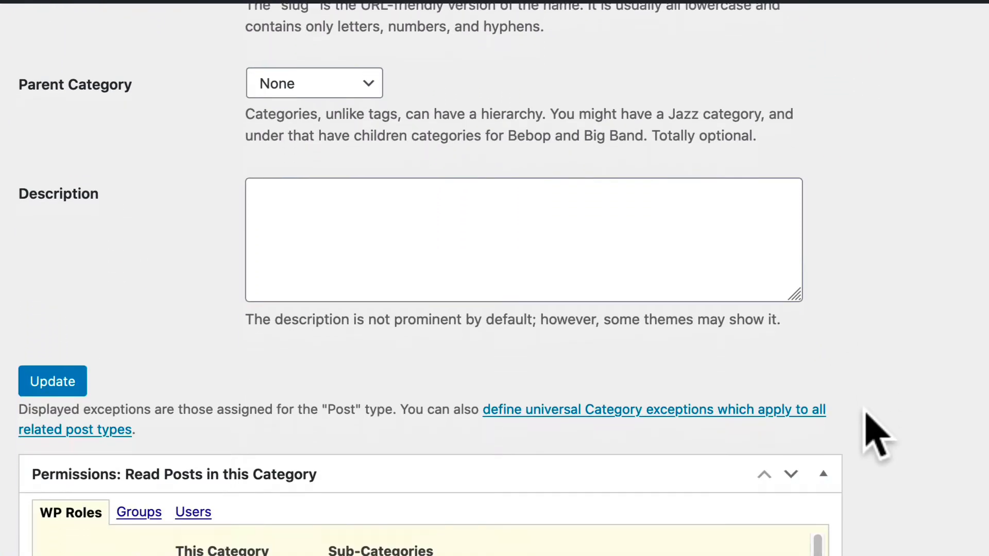
scroll(down, 3)
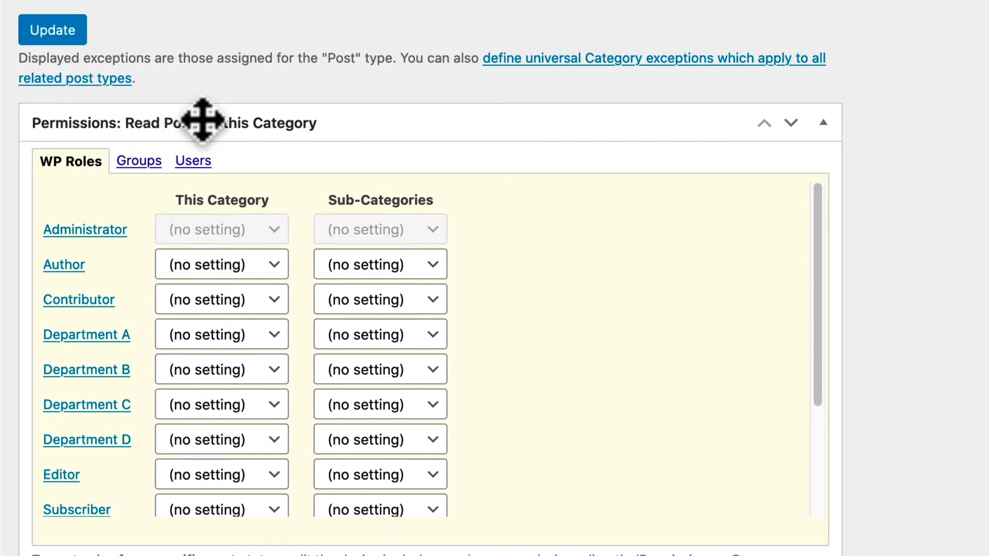
scroll(down, 3)
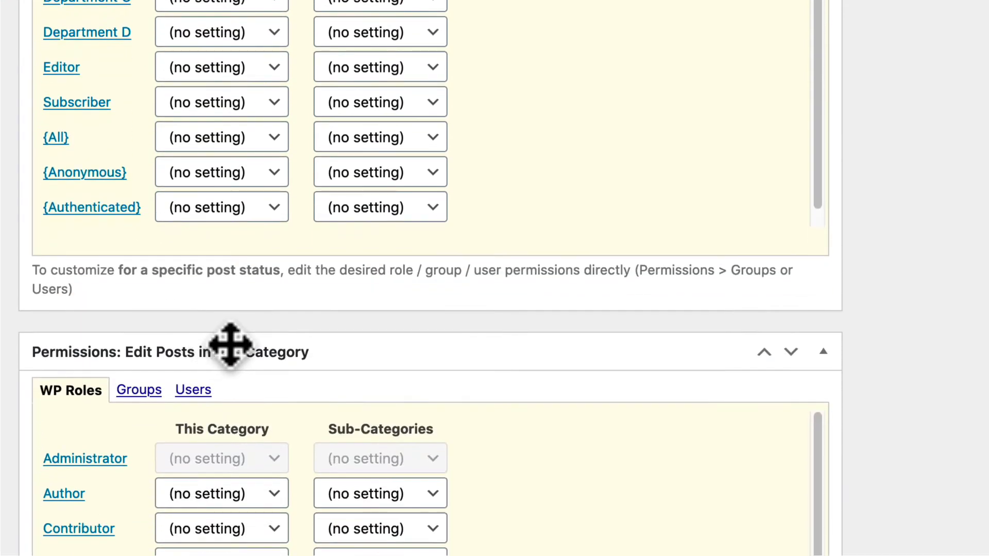
scroll(down, 3)
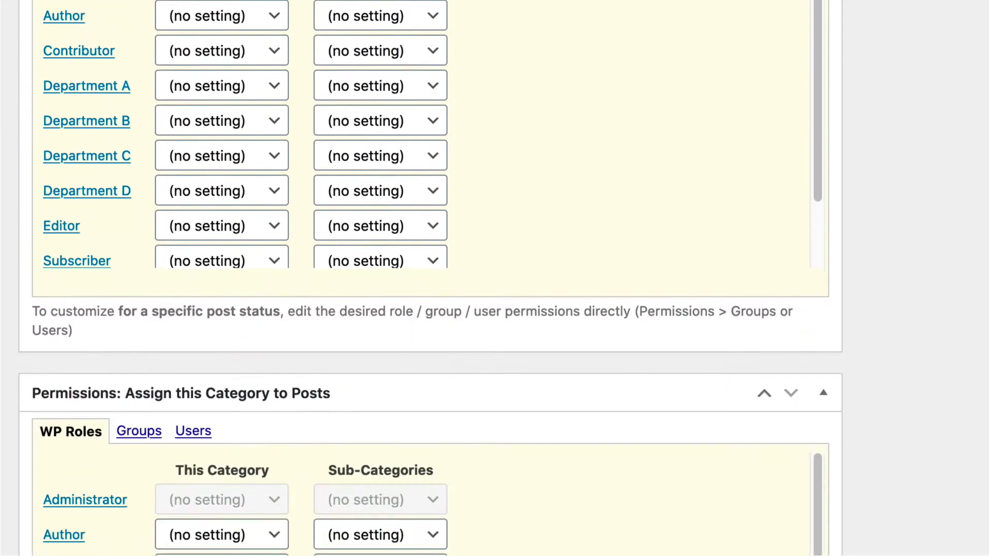
scroll(down, 3)
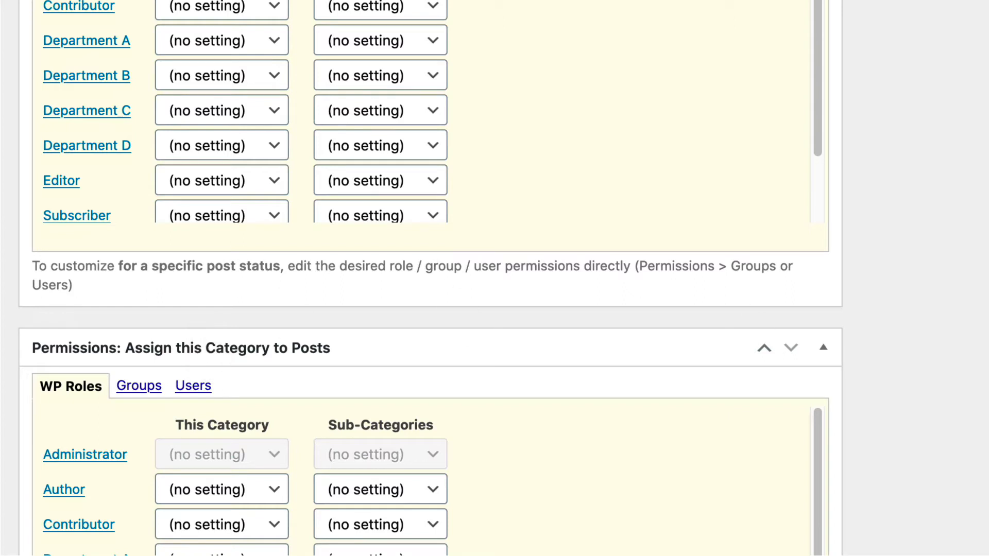
scroll(down, 3)
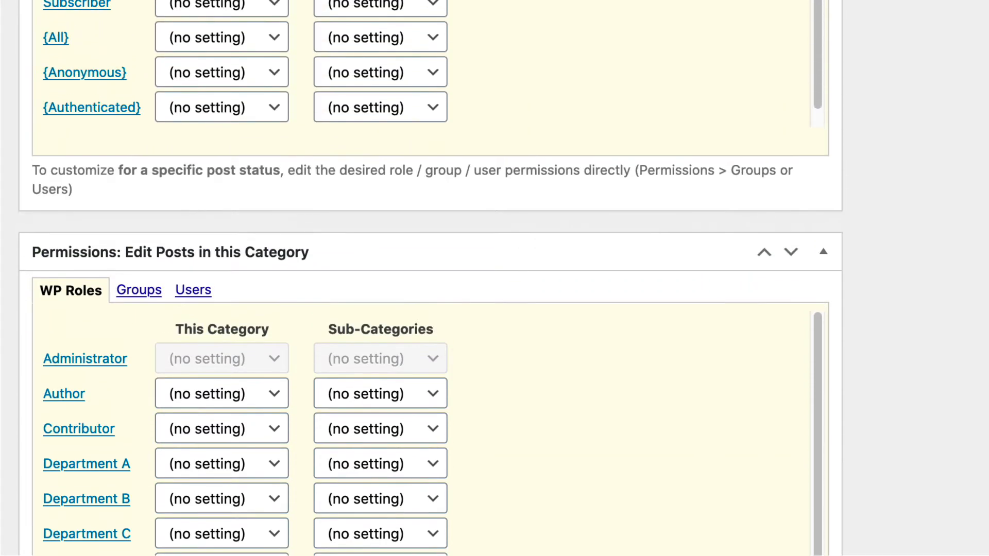
scroll(up, 3)
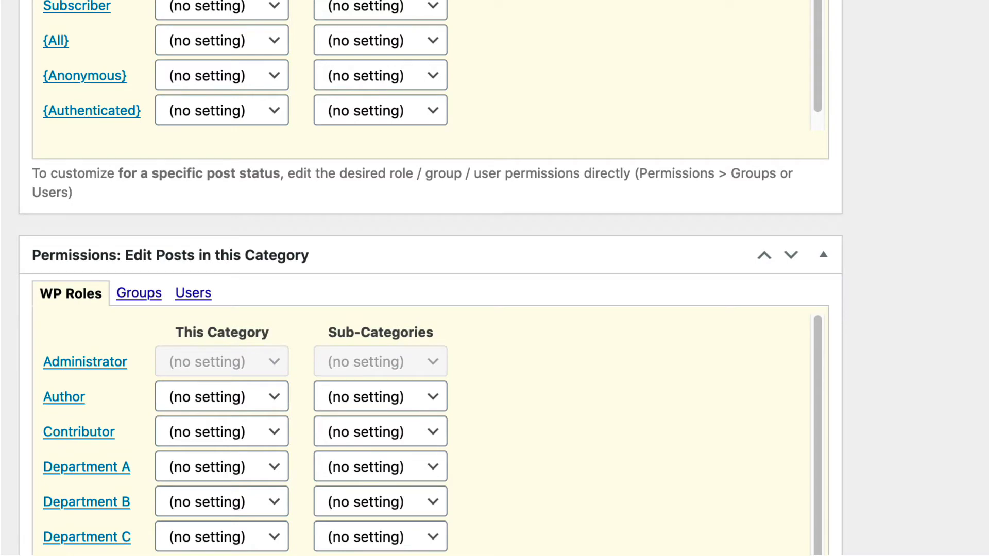
scroll(down, 3)
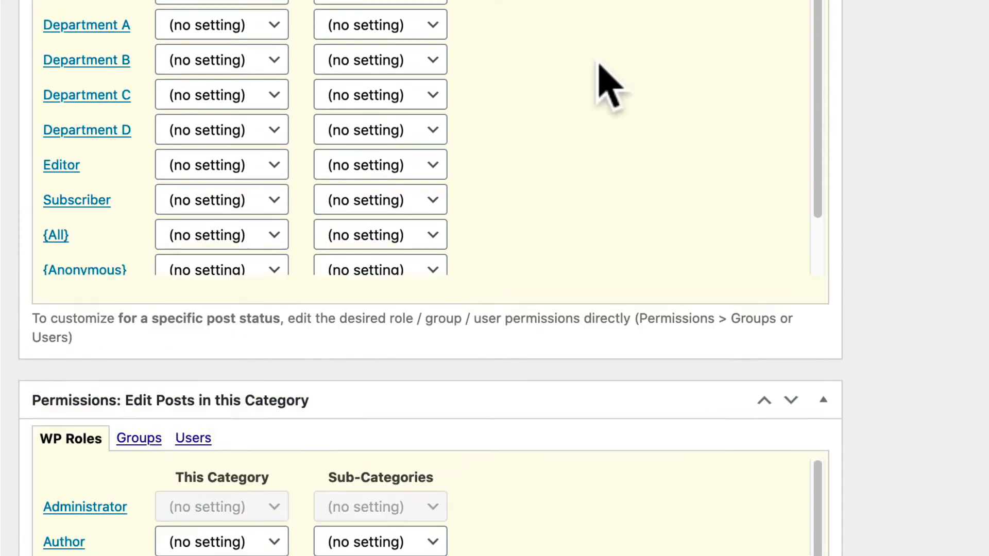
scroll(up, 3)
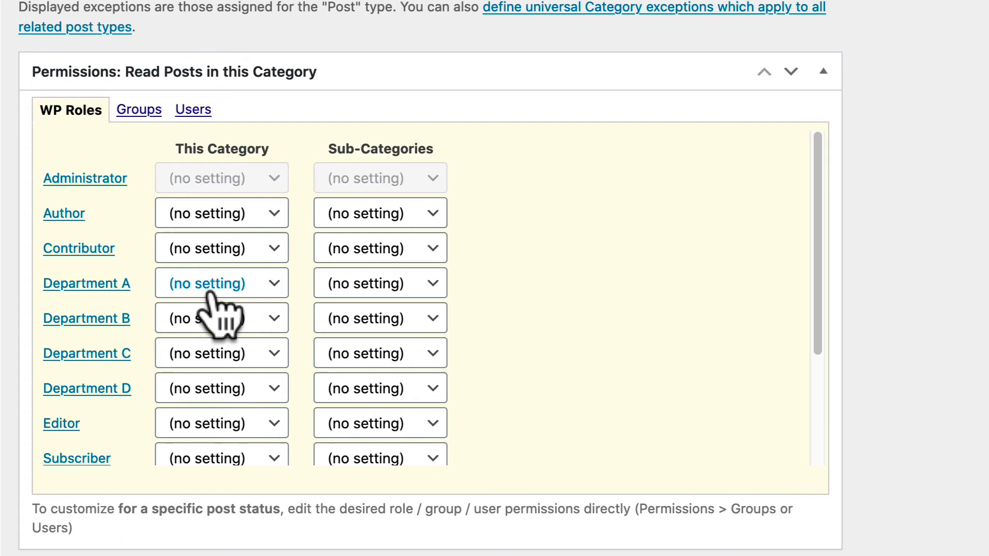
- Enable reading for Department A; block Departments B and C, including B on sub-categories
click(221, 282)
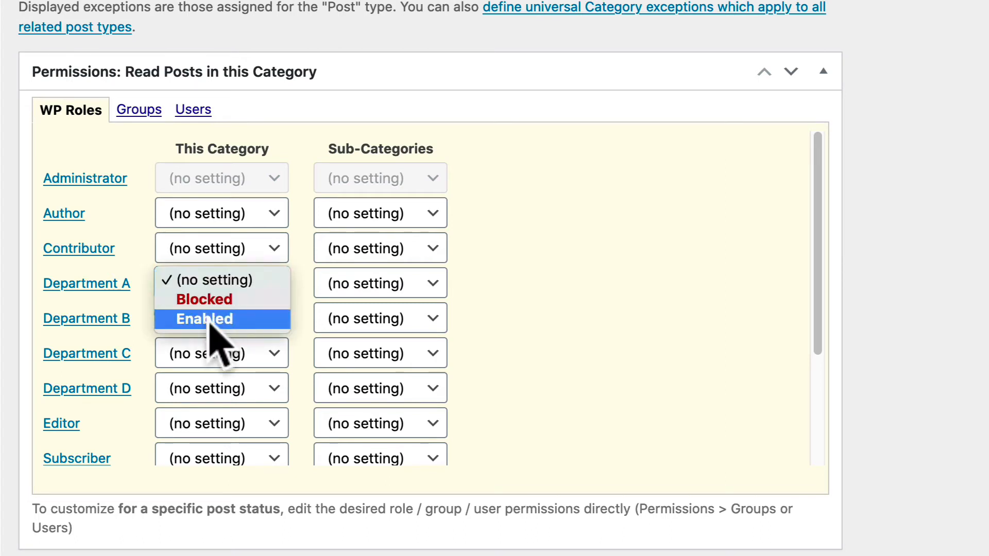
click(203, 318)
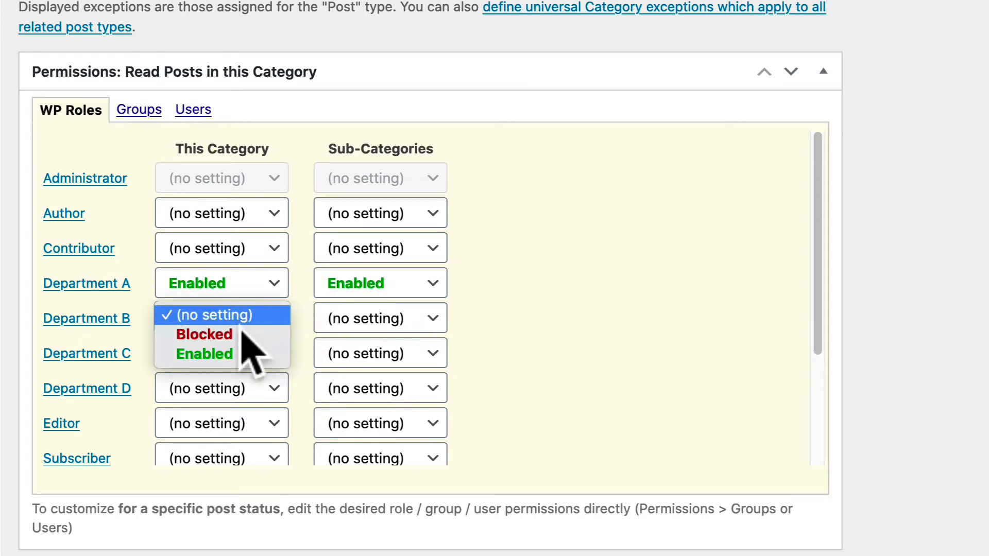
click(221, 318)
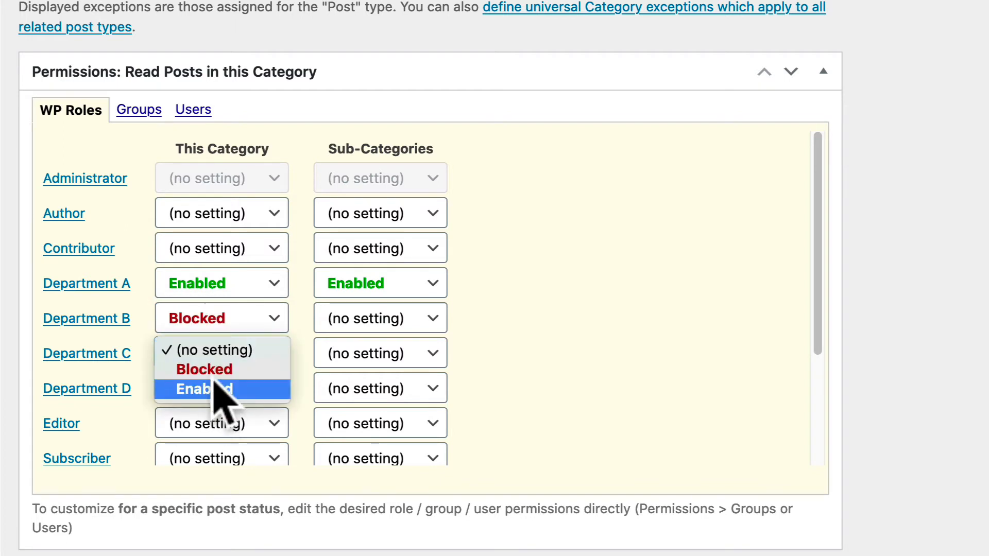
click(203, 369)
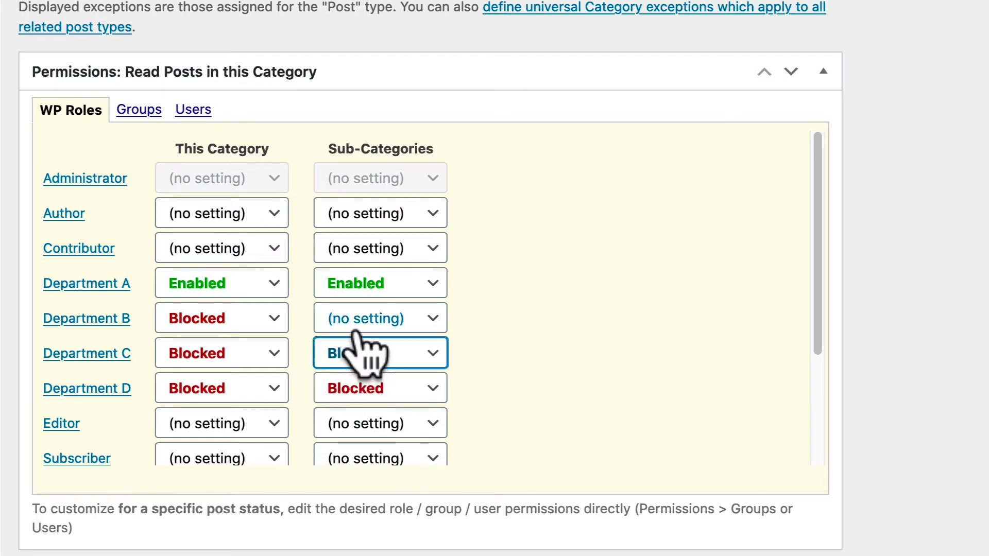
click(379, 318)
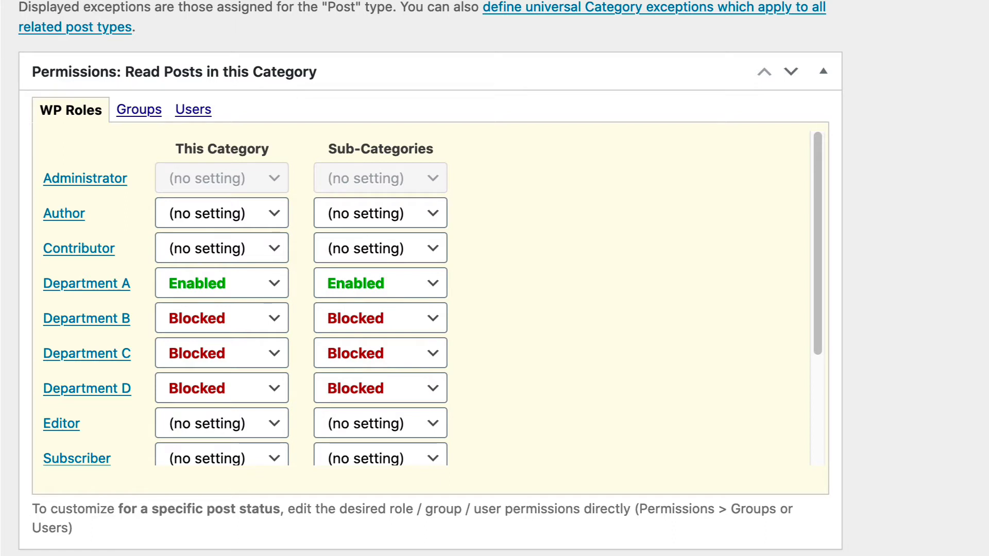
scroll(down, 3)
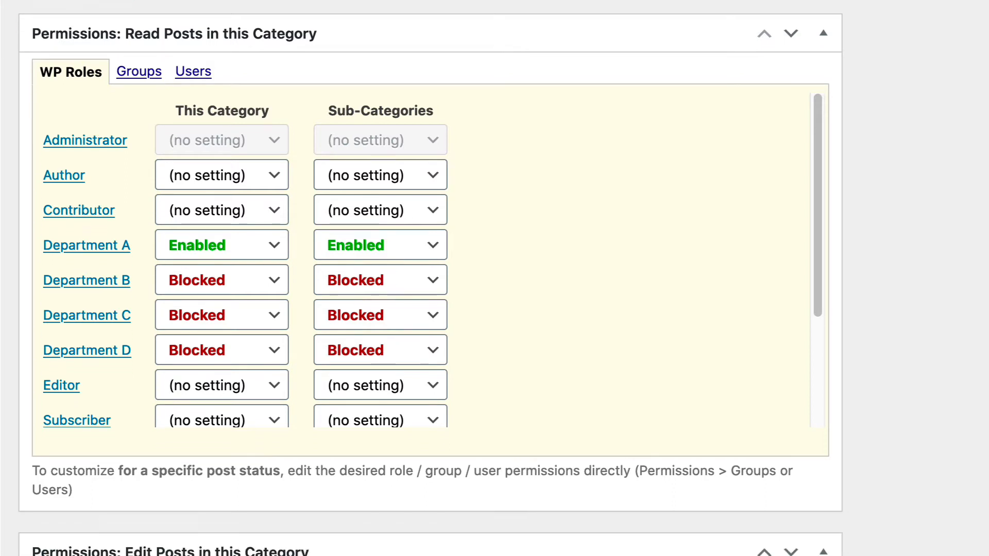
scroll(down, 3)
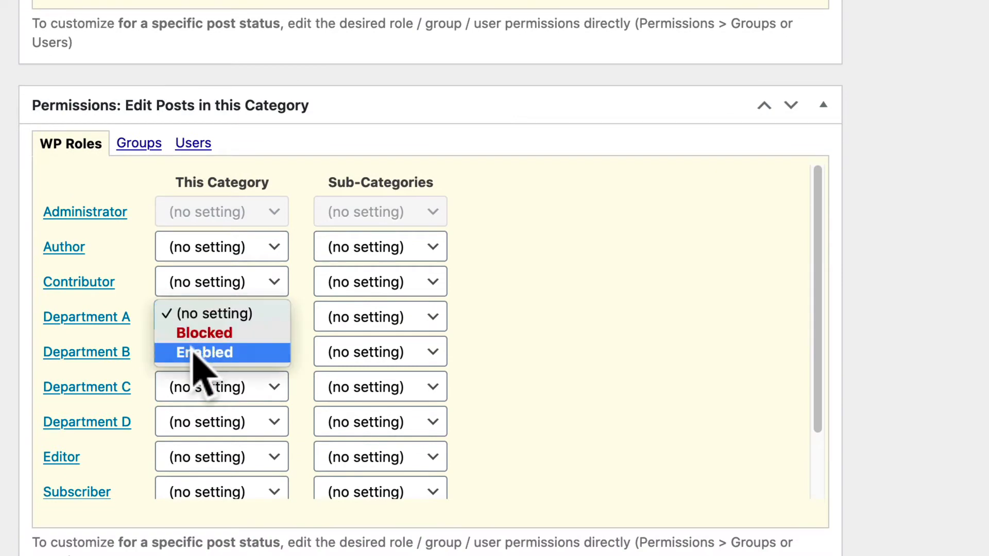
- Enable editing for Department A, block Department C on sub-categories, and save the permissions
click(203, 352)
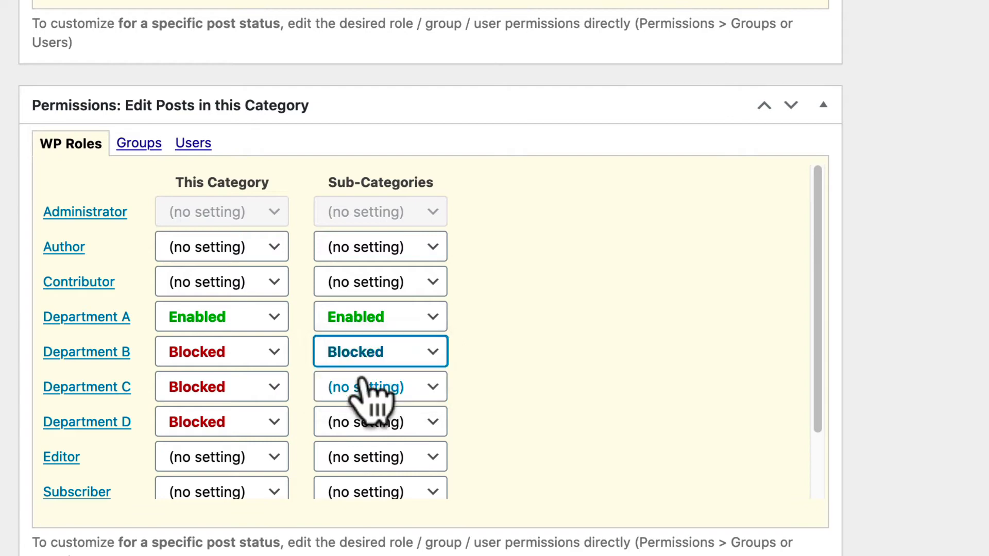
click(380, 387)
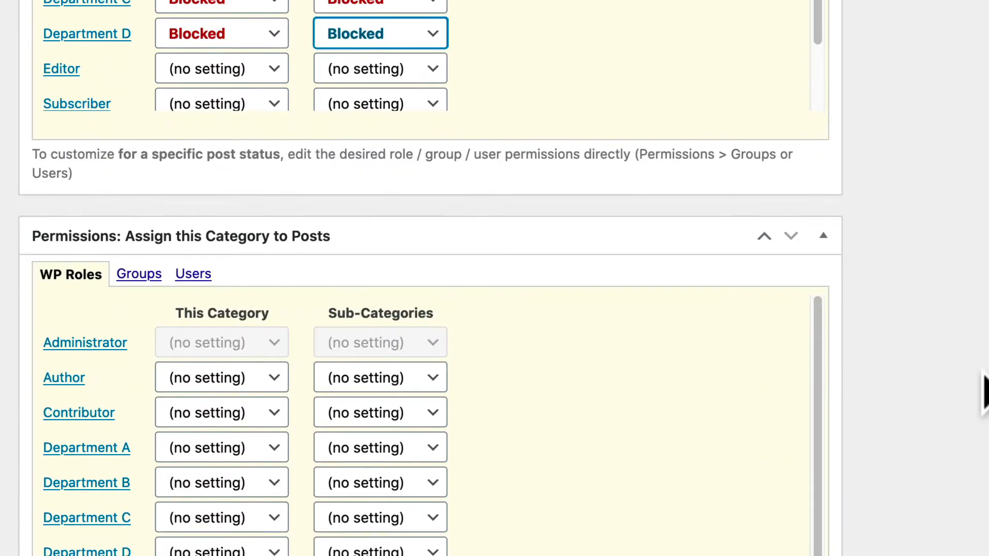
scroll(down, 3)
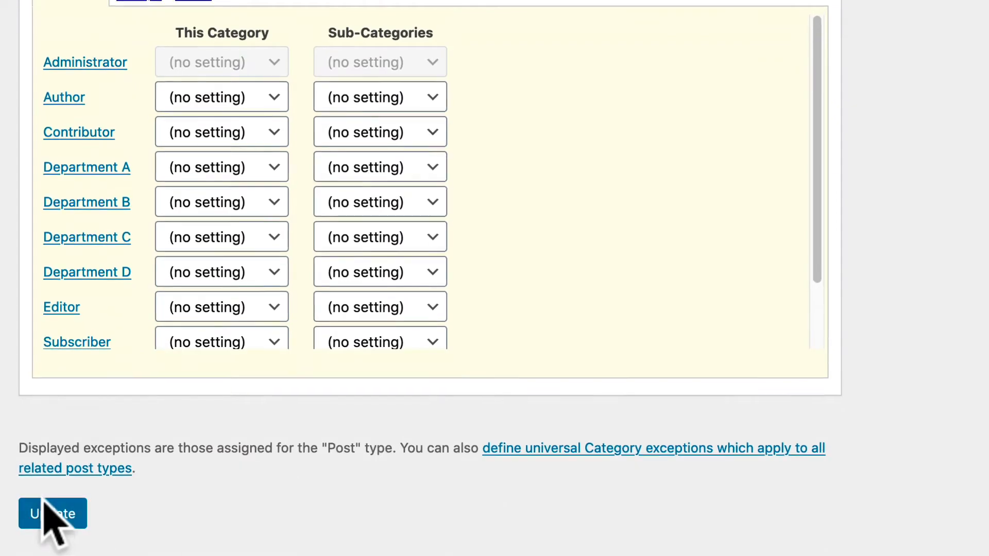
click(52, 514)
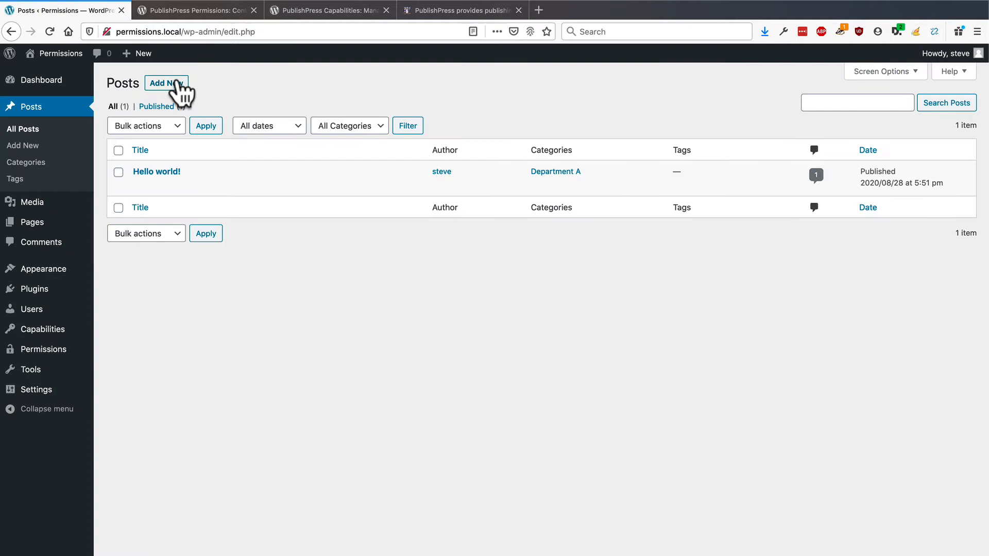
- Publish a post titled 'This Post is for Department A' under the Department A category
click(163, 82)
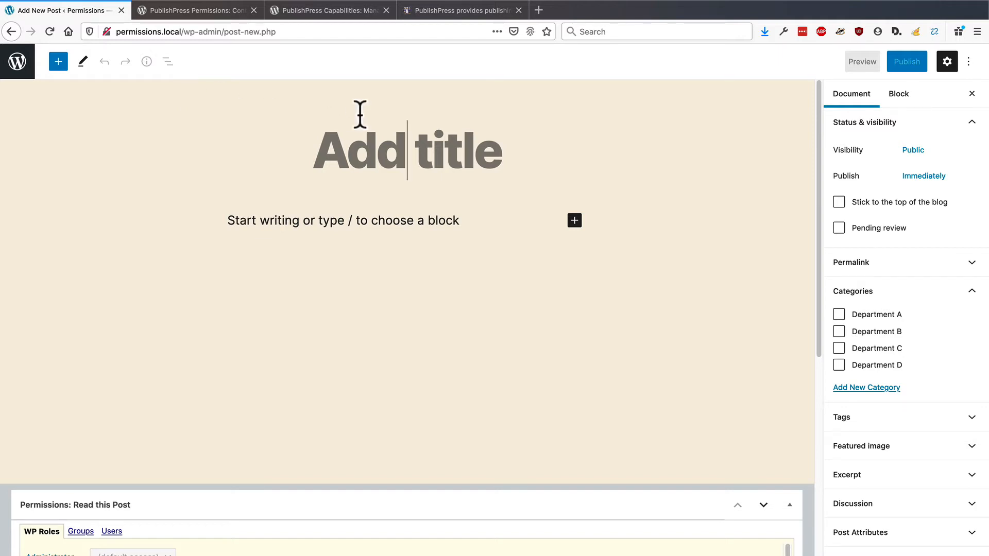
text(This Post is)
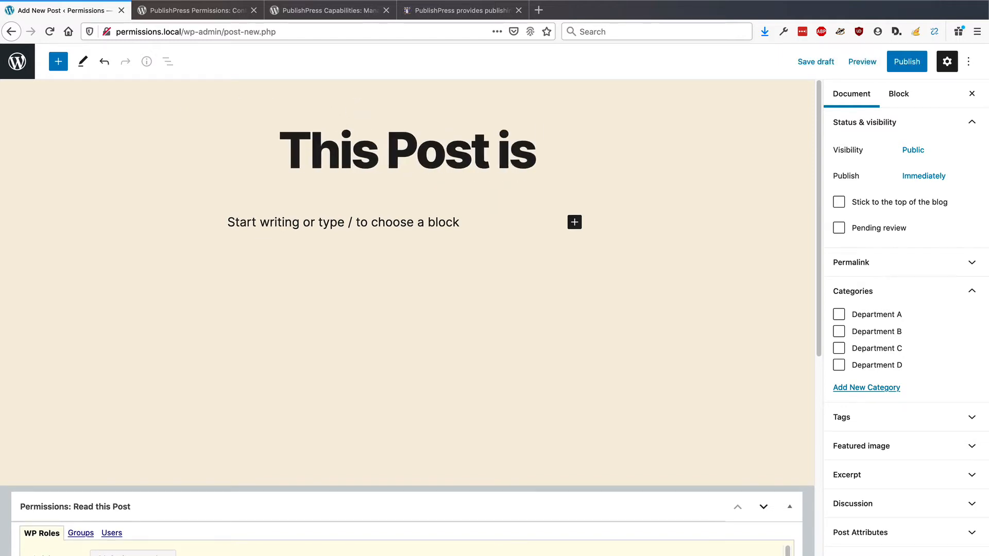
text(for Department A)
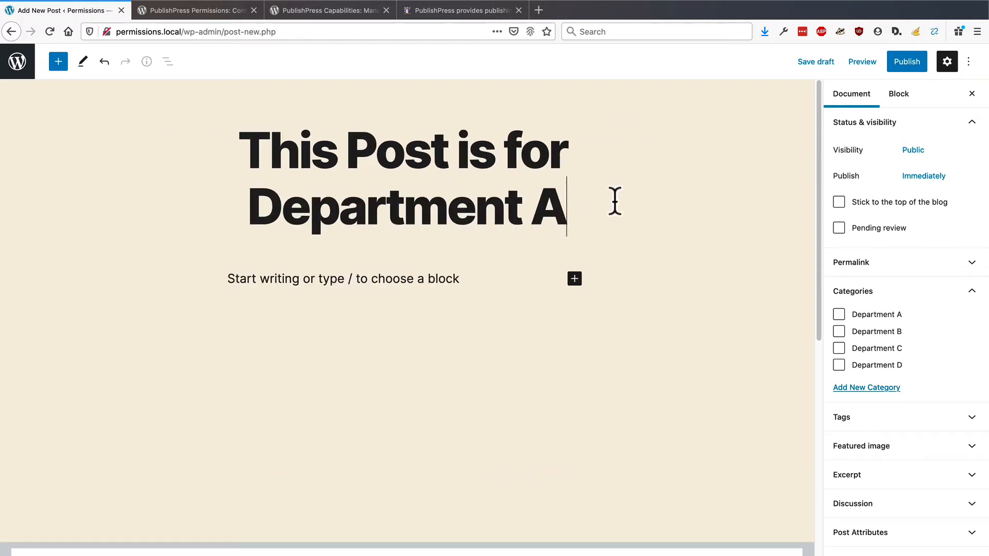
click(839, 314)
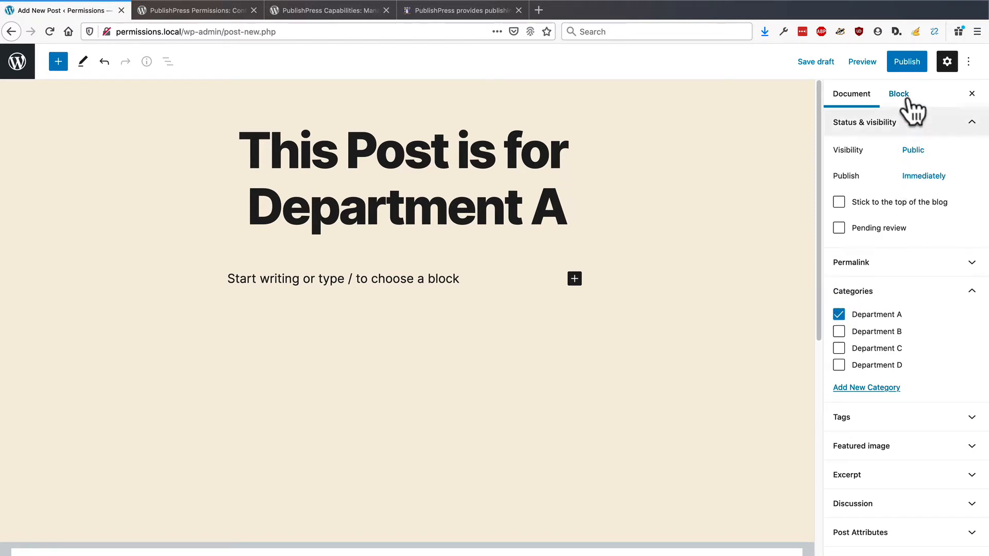
click(907, 61)
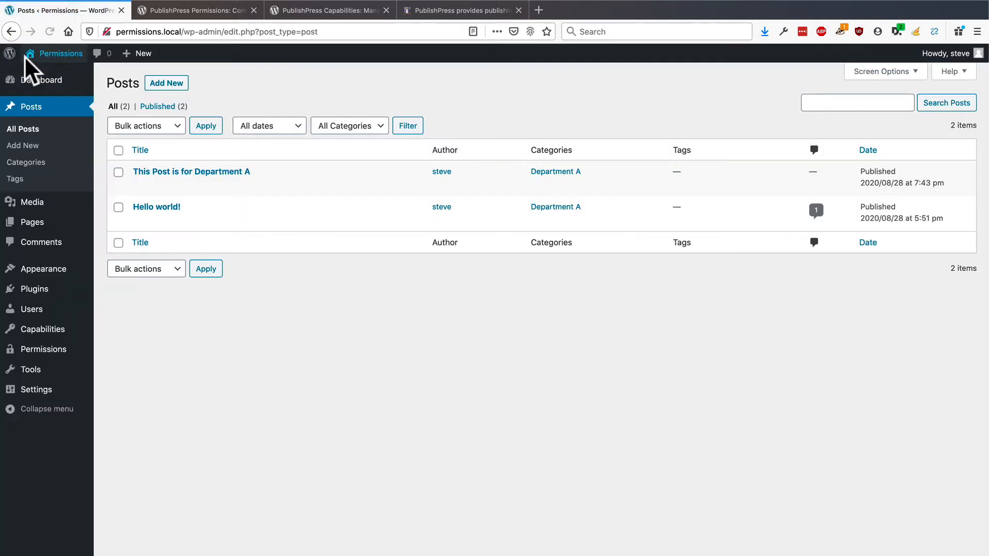
click(166, 82)
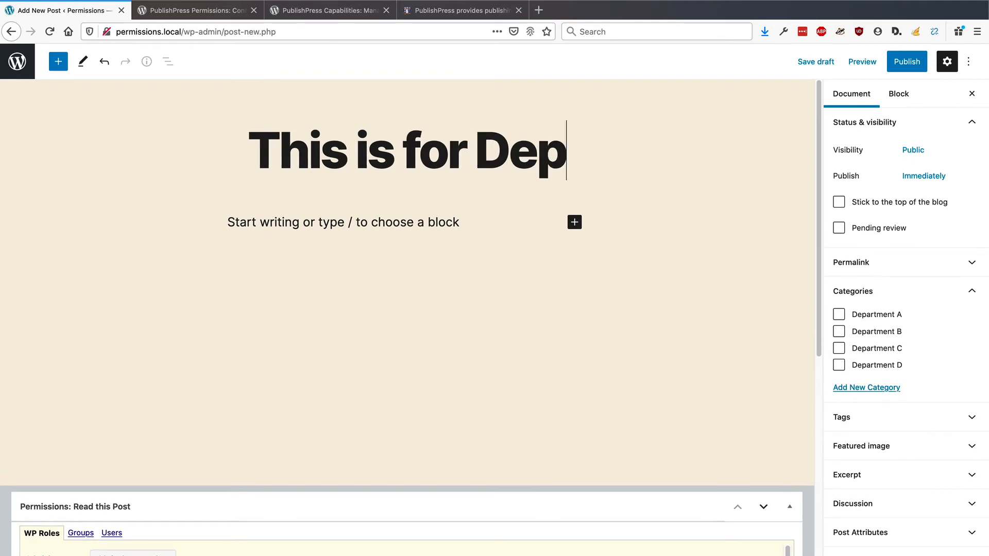
- Finish the Department B post's title and publish it
text(artment B)
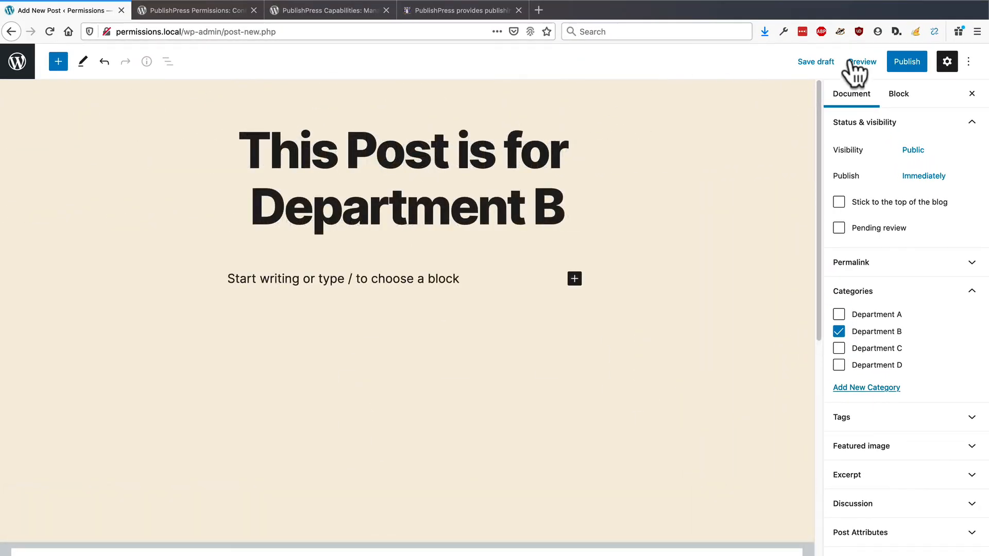
click(907, 61)
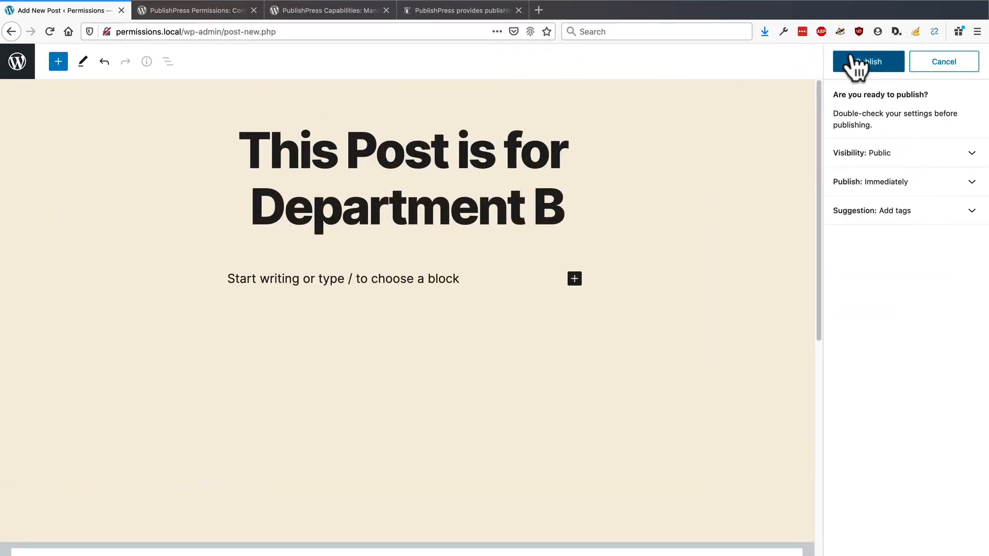
click(869, 61)
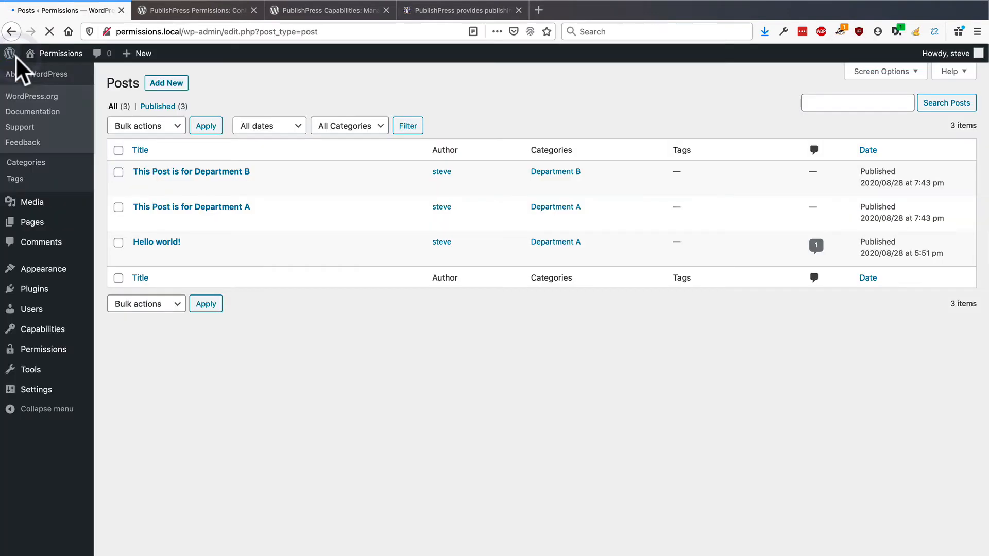
- Publish the Department C post under the Department C category
click(167, 83)
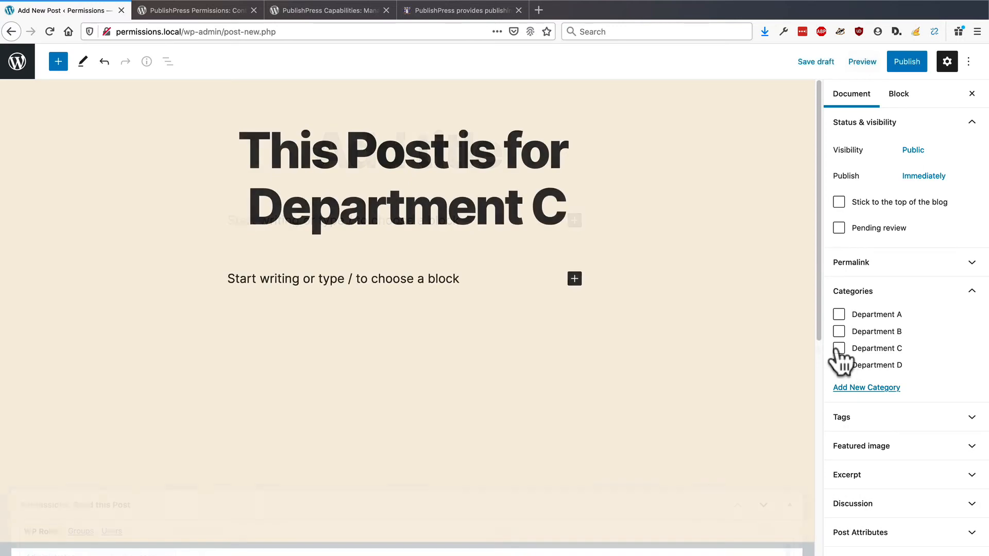
click(906, 61)
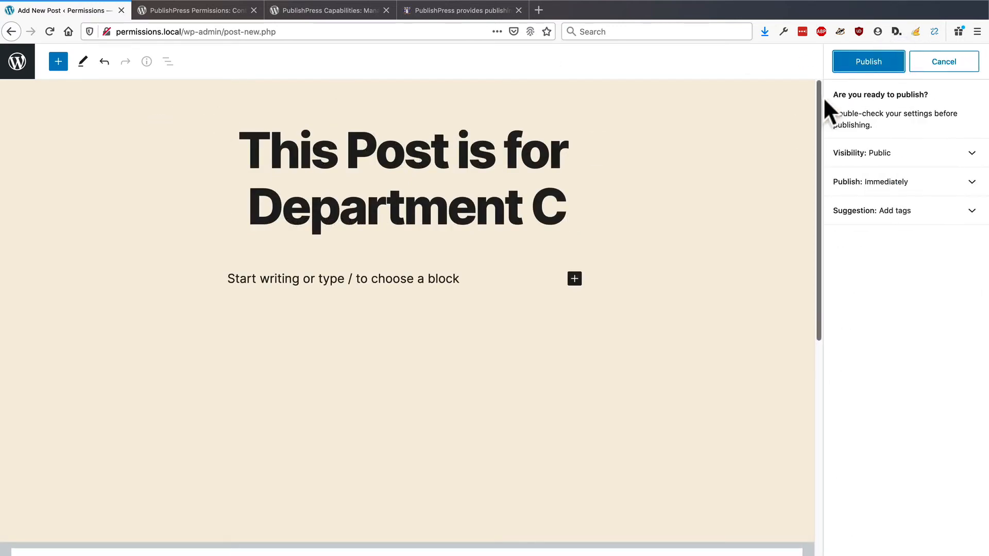
click(868, 61)
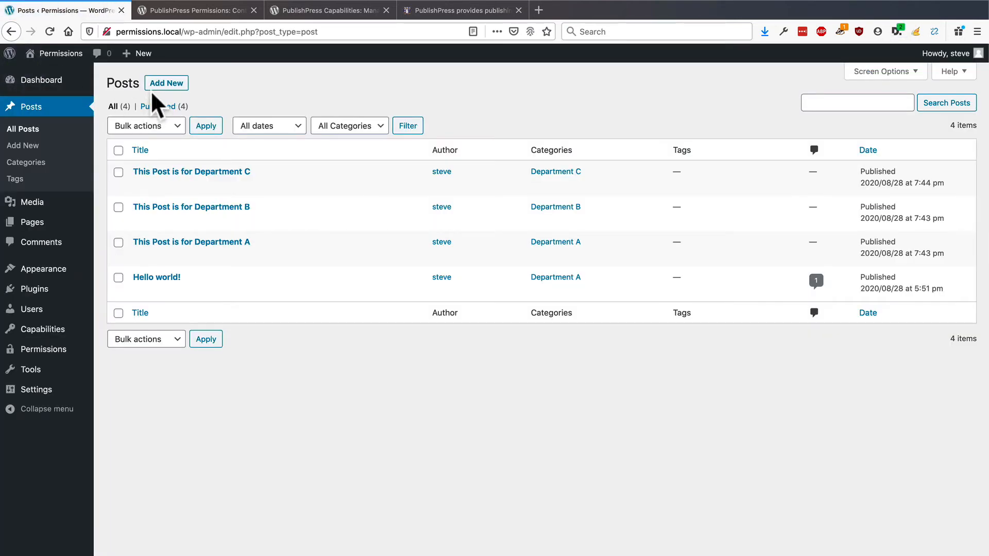
- Publish a post titled 'This Post is for Department D' without choosing a category
click(166, 82)
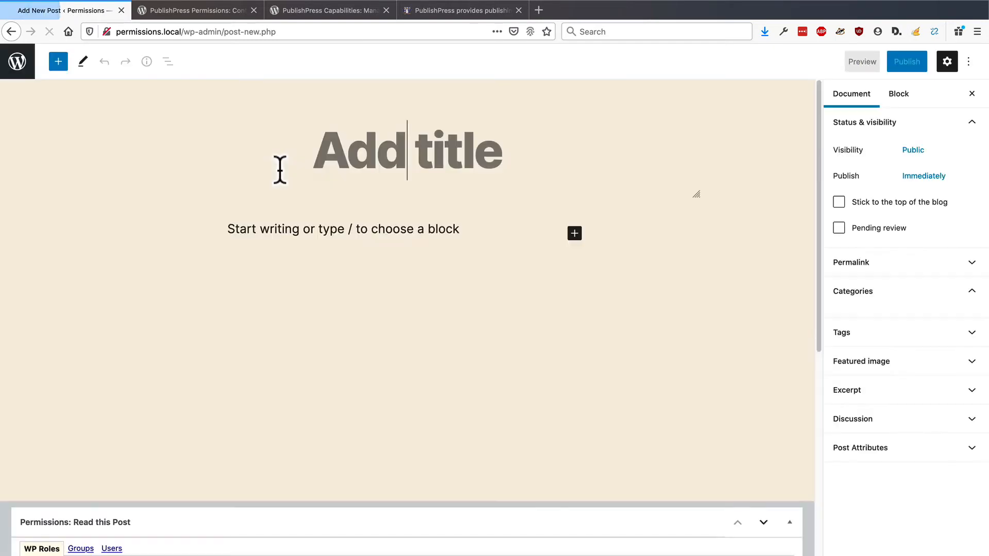
text(This Post is for Department D)
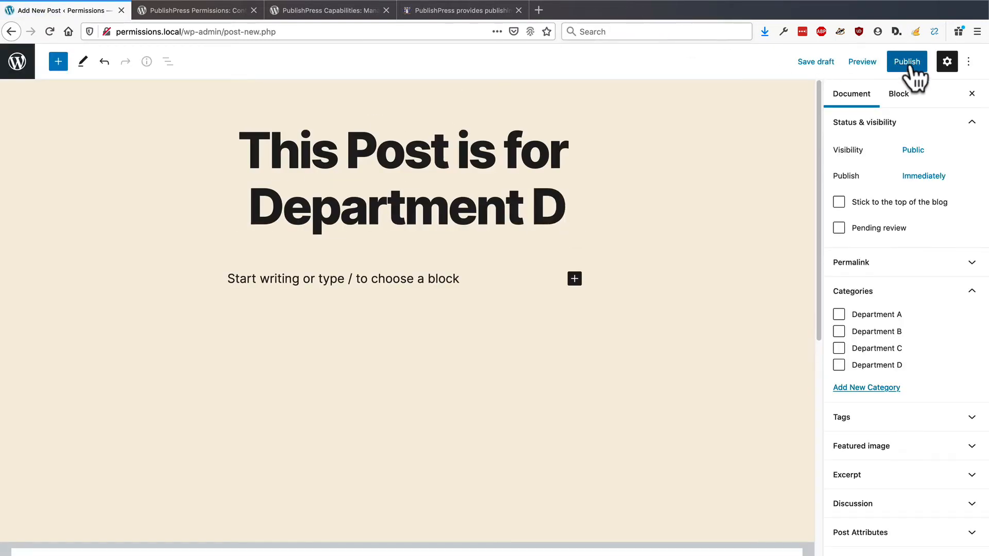
click(907, 62)
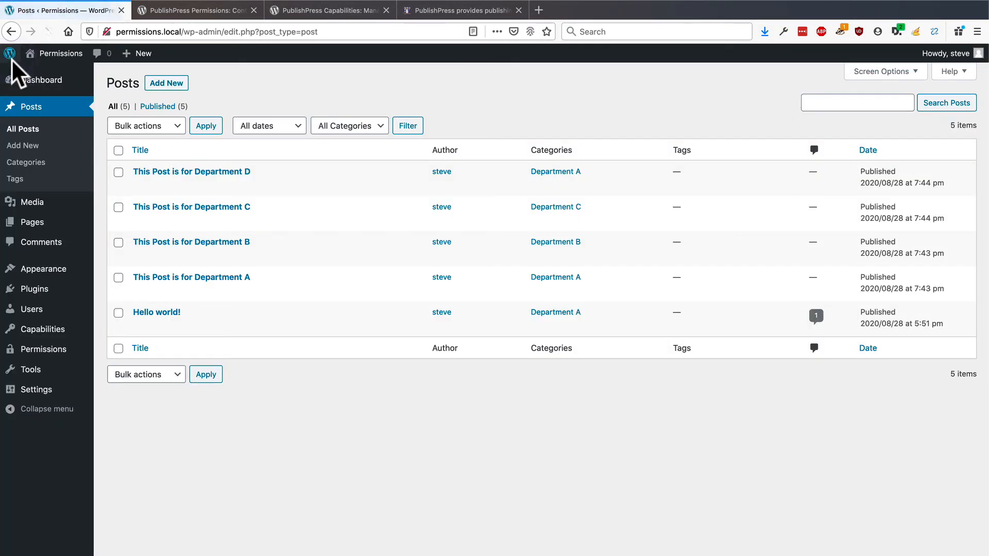
click(25, 162)
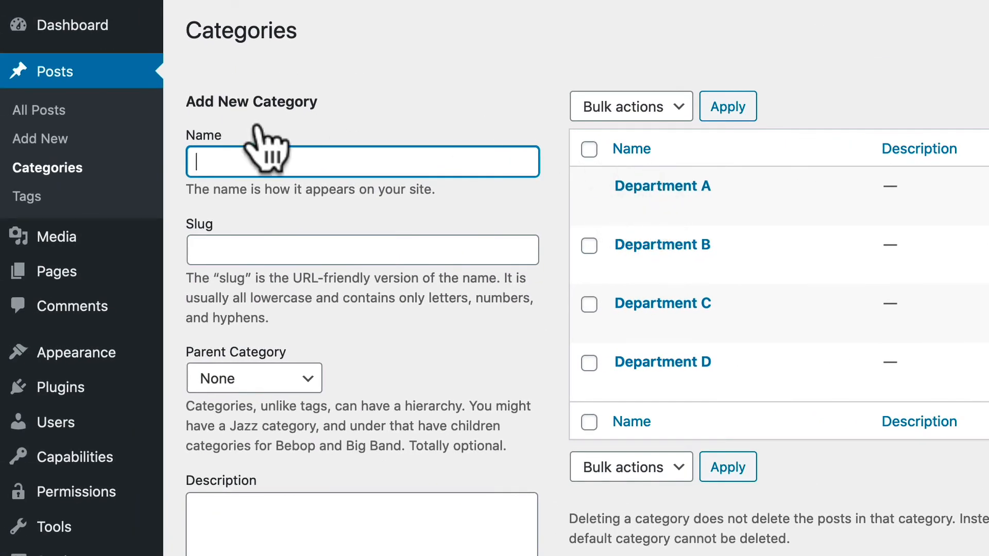
click(39, 109)
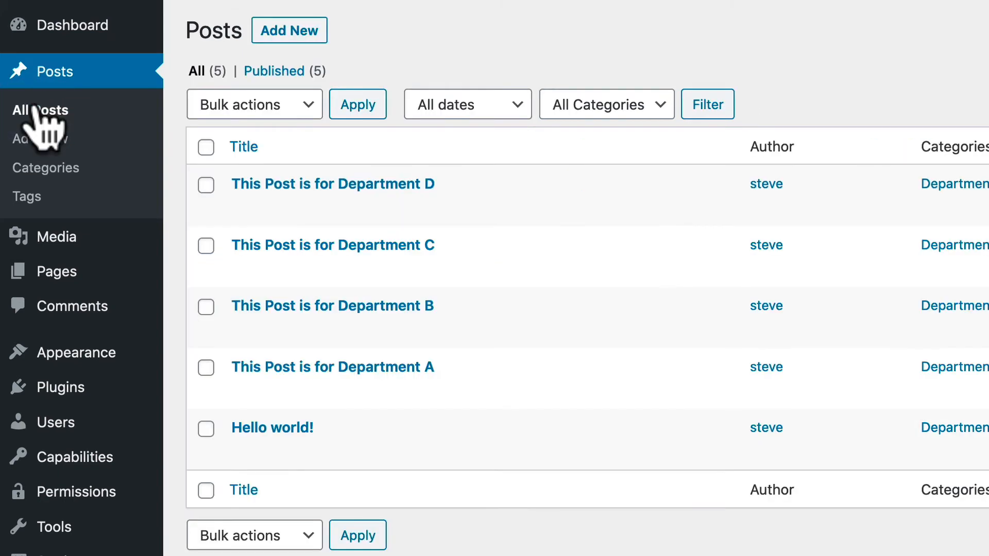
mouse_move(341, 379)
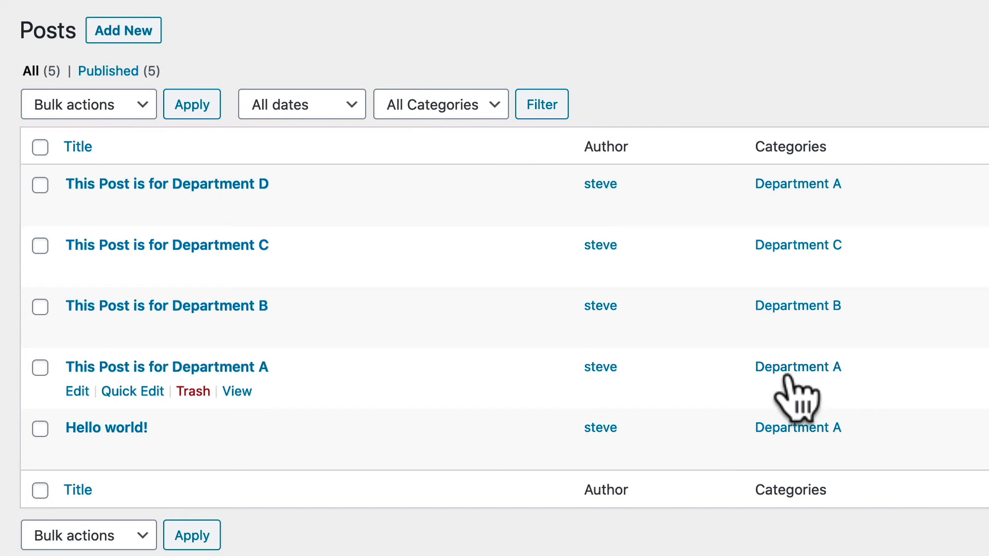
mouse_move(773, 448)
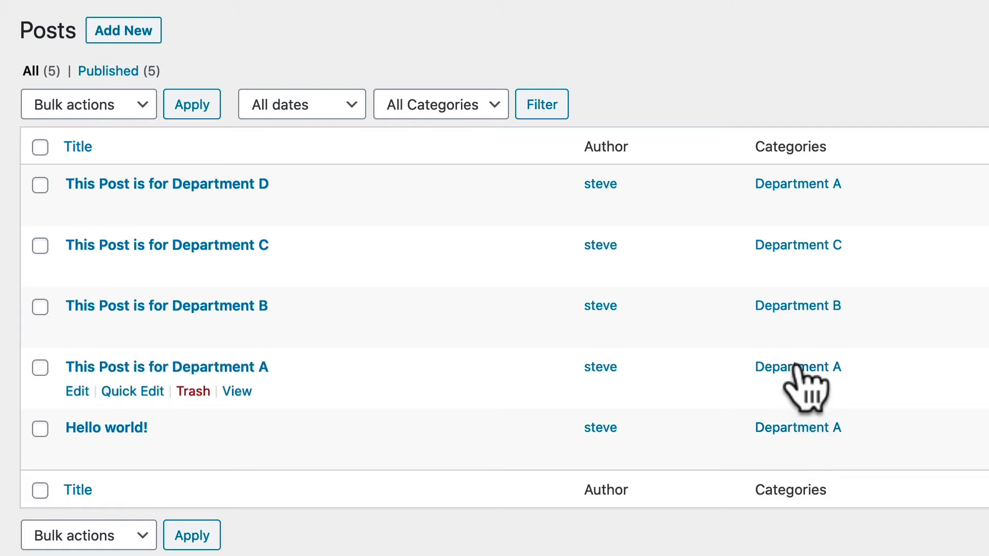
mouse_move(814, 293)
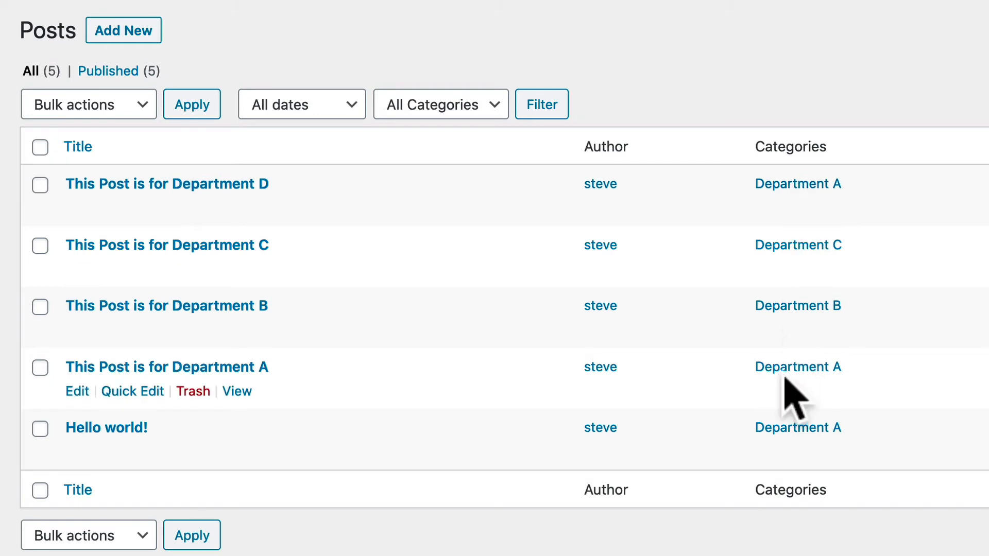
mouse_move(792, 224)
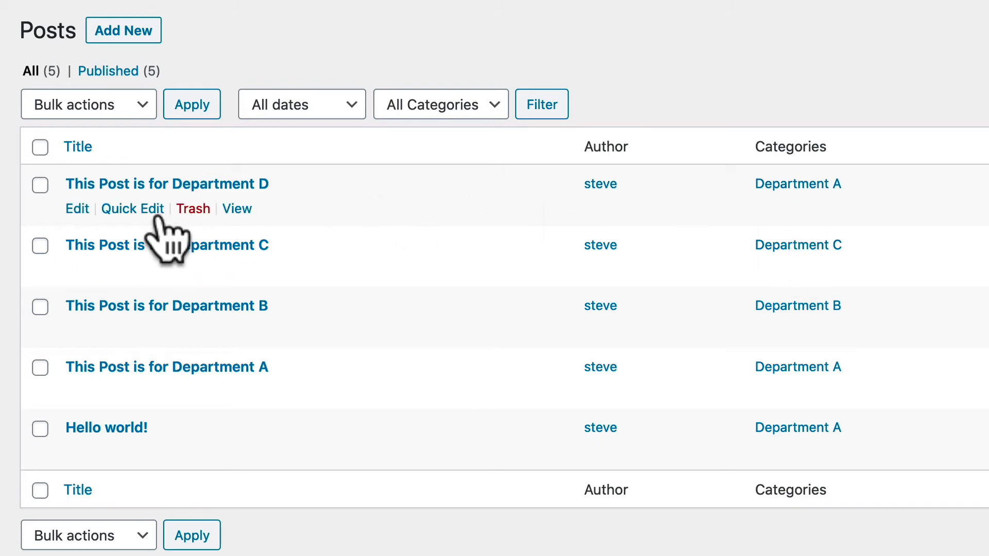
- Quick-edit the Department D post to file it under Department D instead of Department A
click(133, 209)
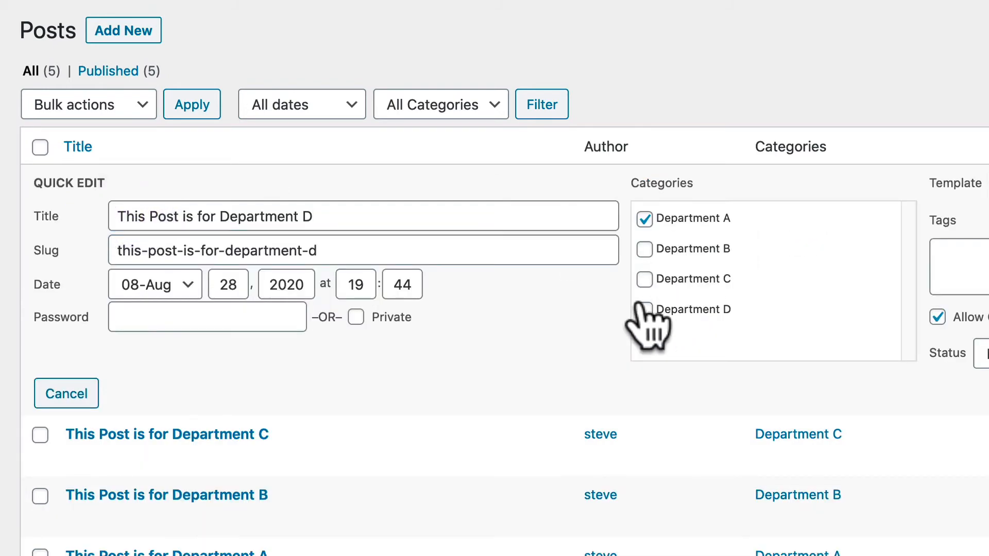
click(645, 309)
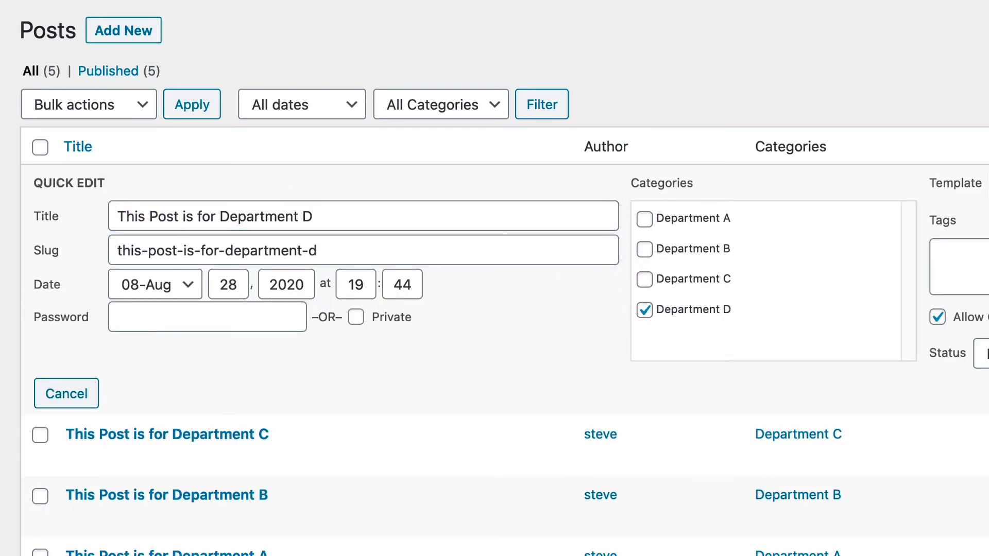
click(66, 393)
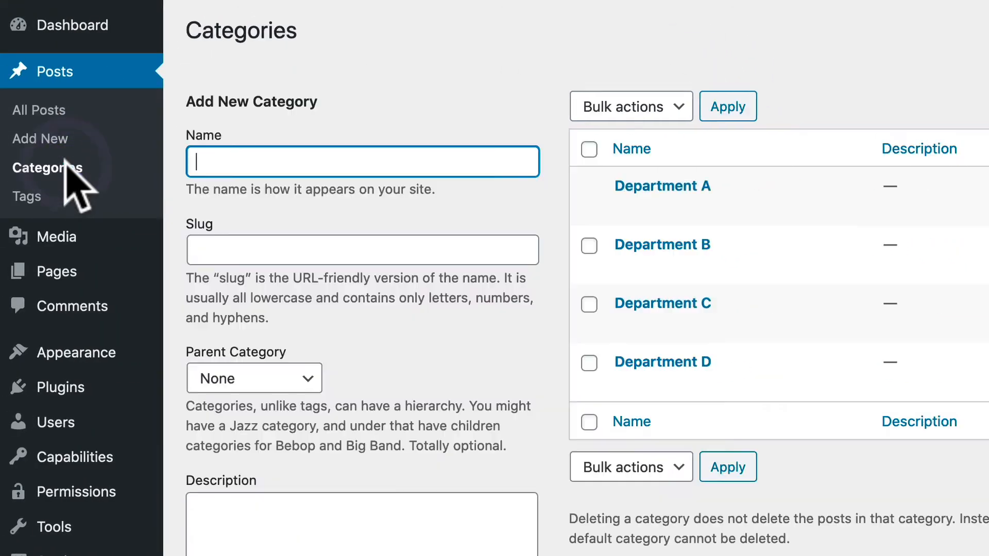
- Grant Department B read access to the Department B category and block Department A's sub-categories
click(661, 244)
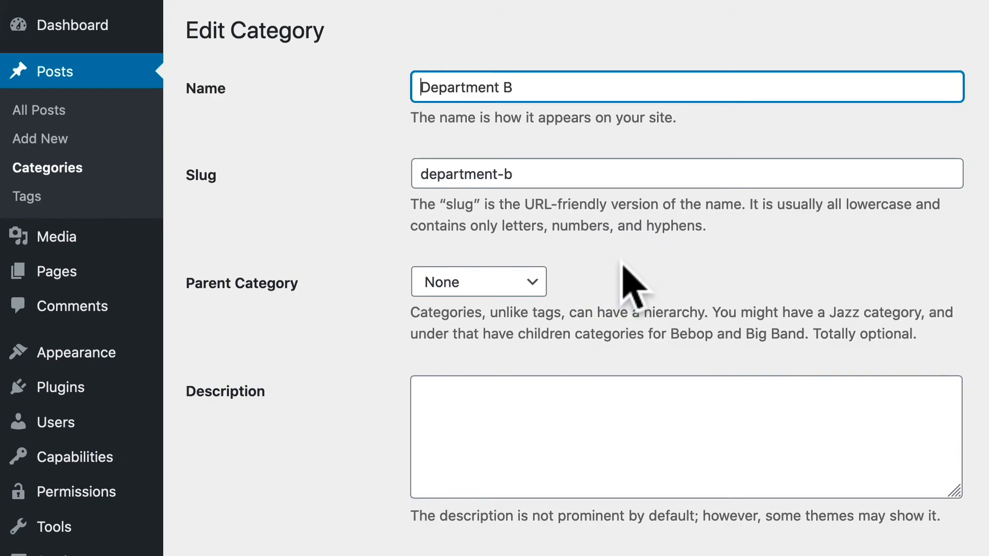
scroll(down, 3)
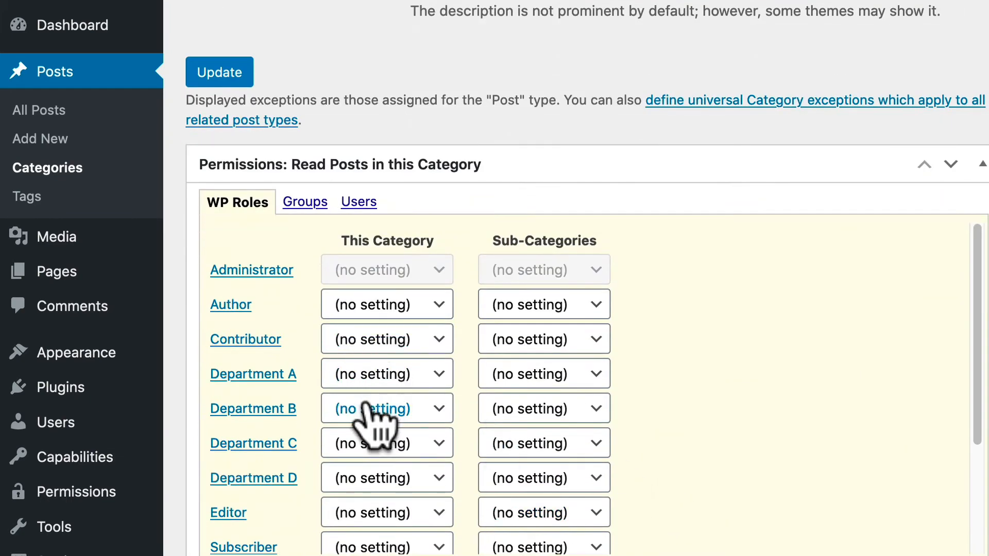
click(387, 408)
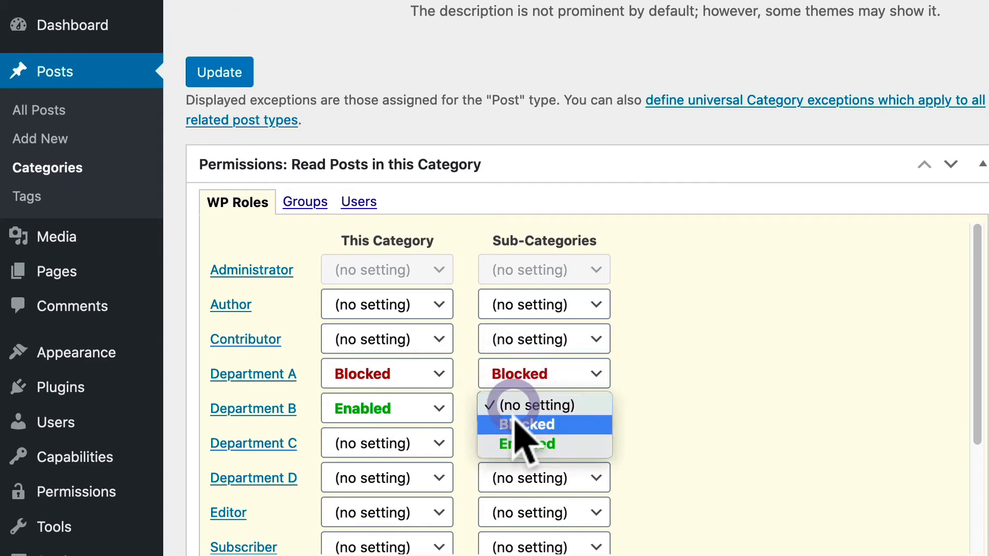
click(538, 424)
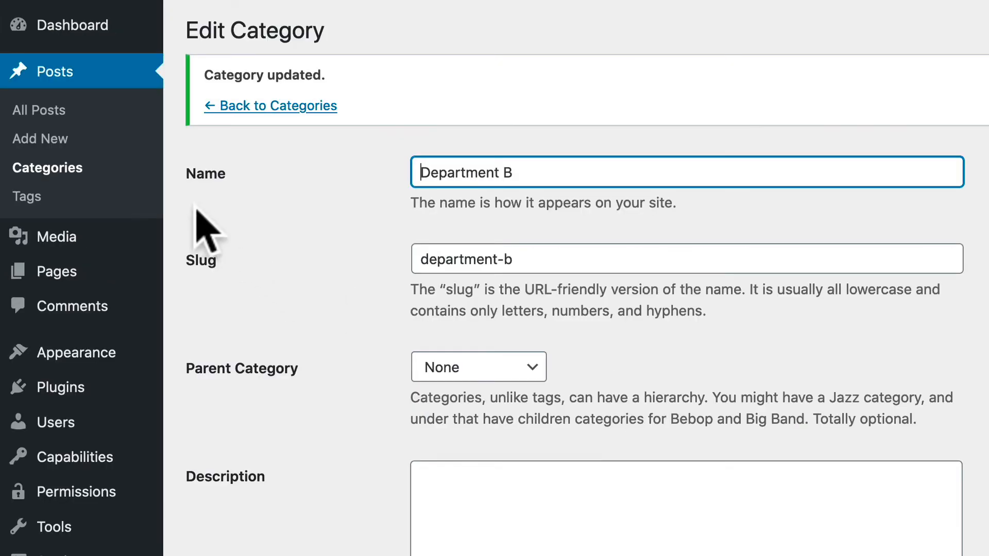
click(270, 105)
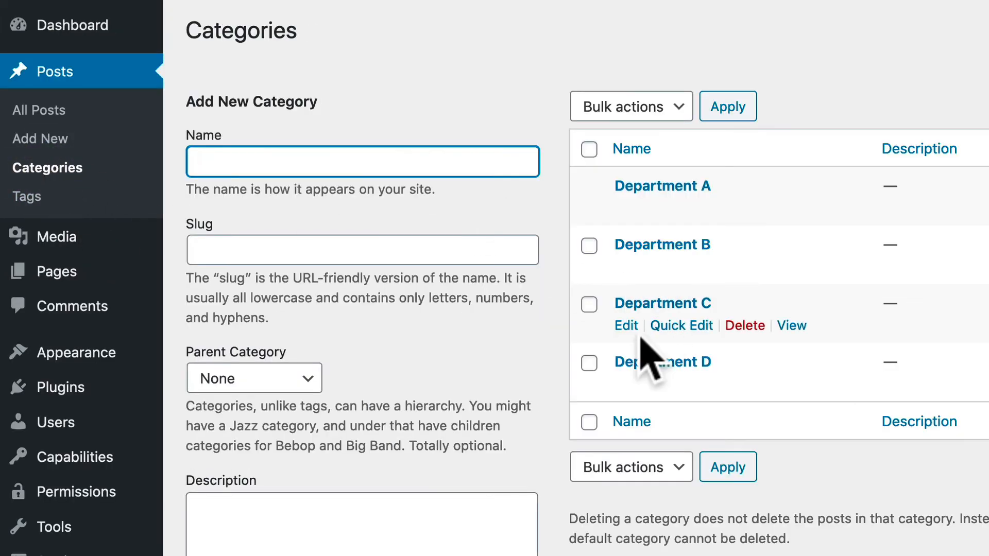
- Open the Department C category and enable reading for the Department C role
click(626, 326)
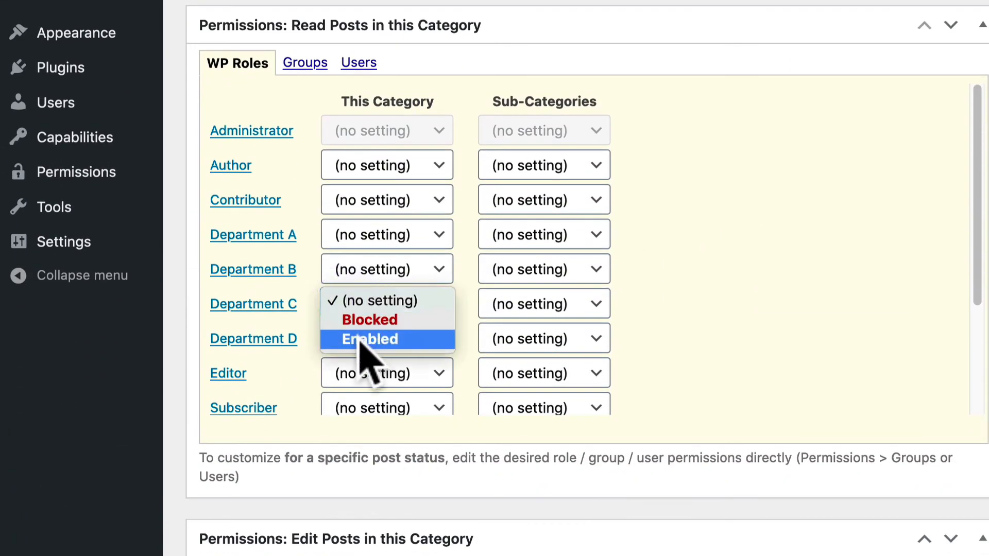
click(371, 339)
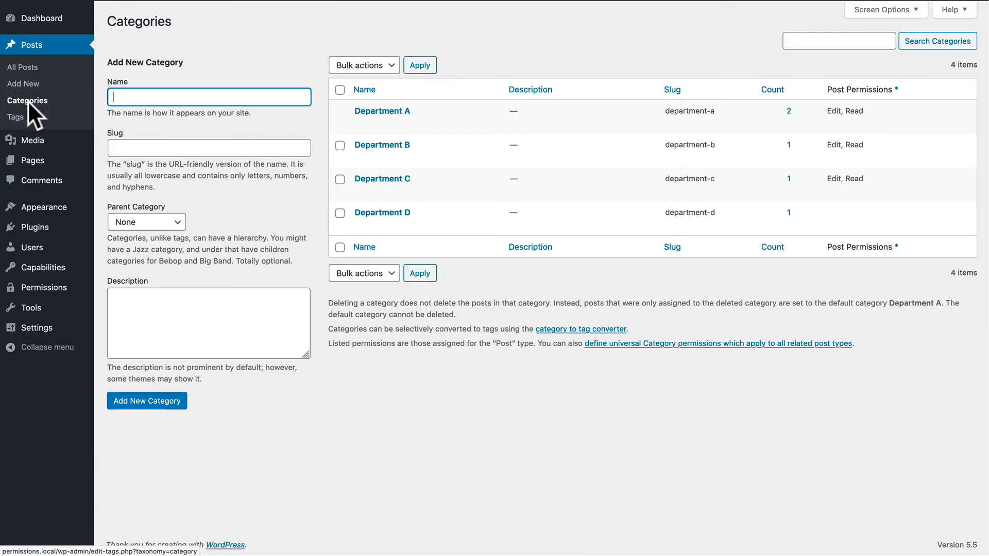
mouse_move(865, 127)
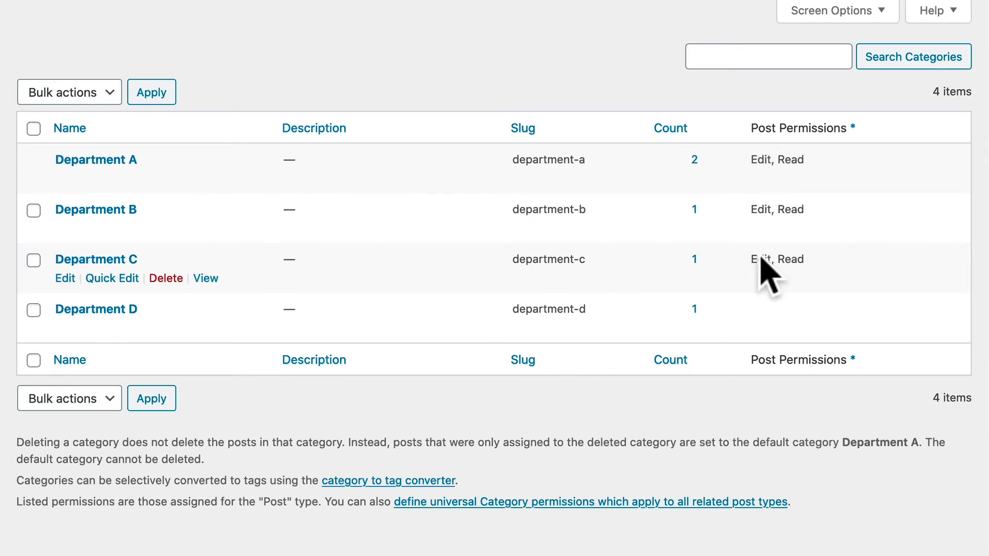
mouse_move(751, 210)
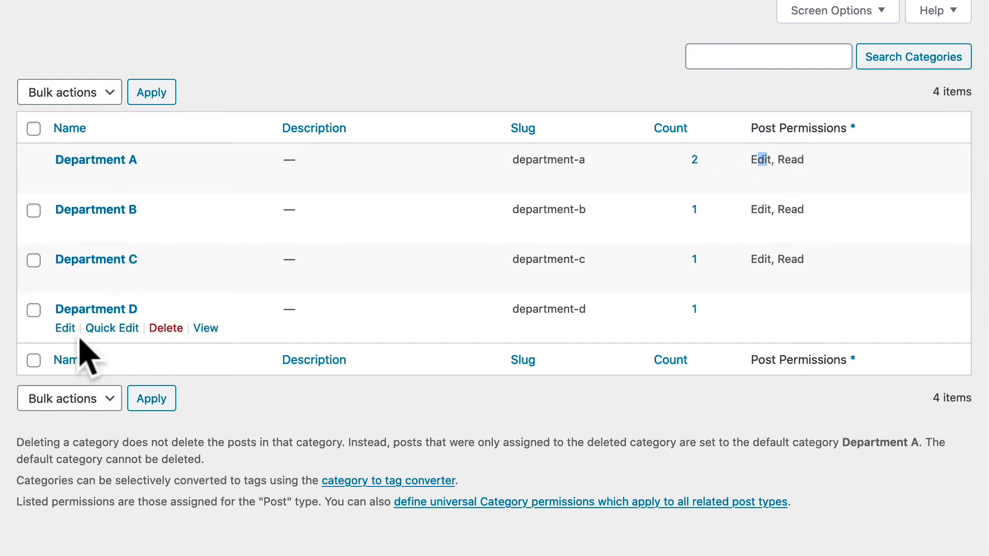
- In the Department D category, block Departments A and C from editing sub-category posts, then save
click(65, 328)
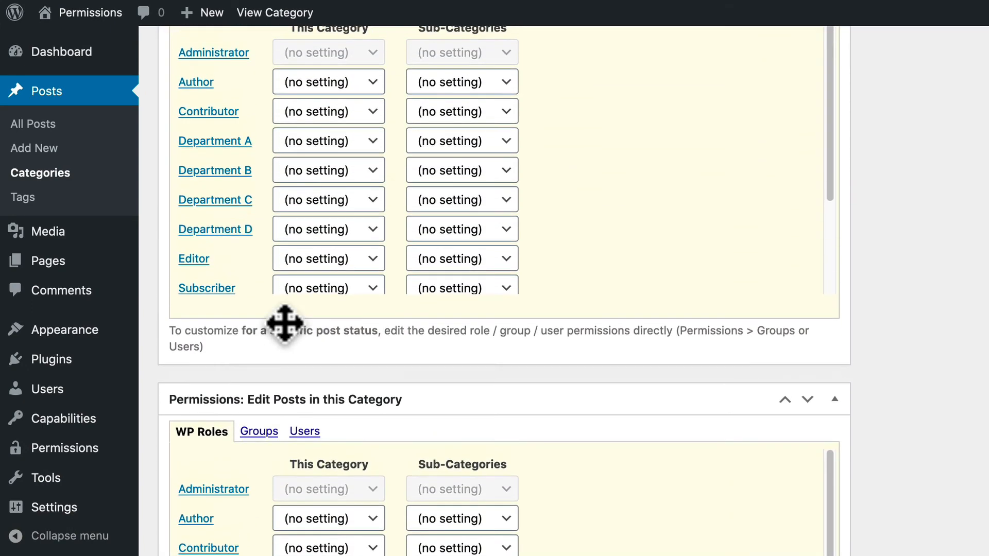
click(329, 229)
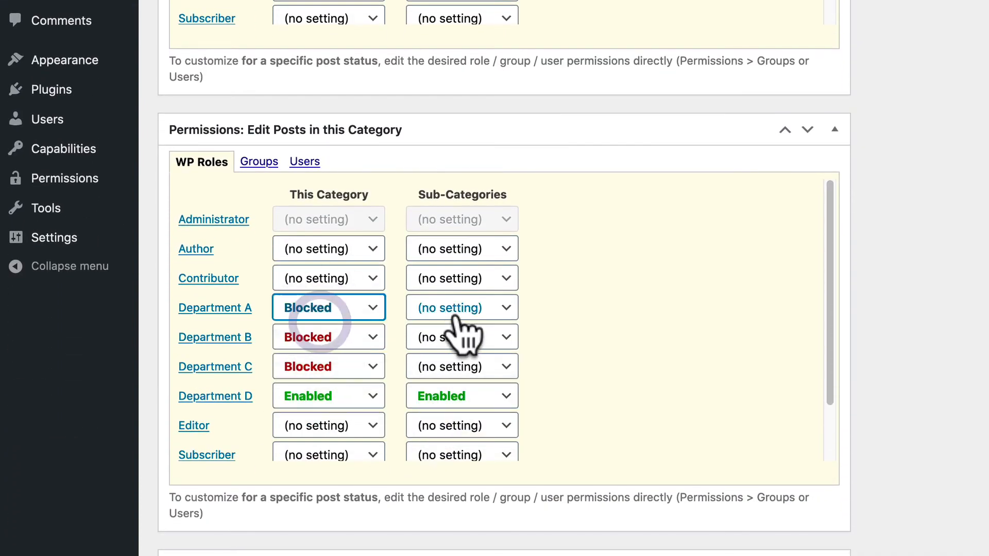
click(461, 307)
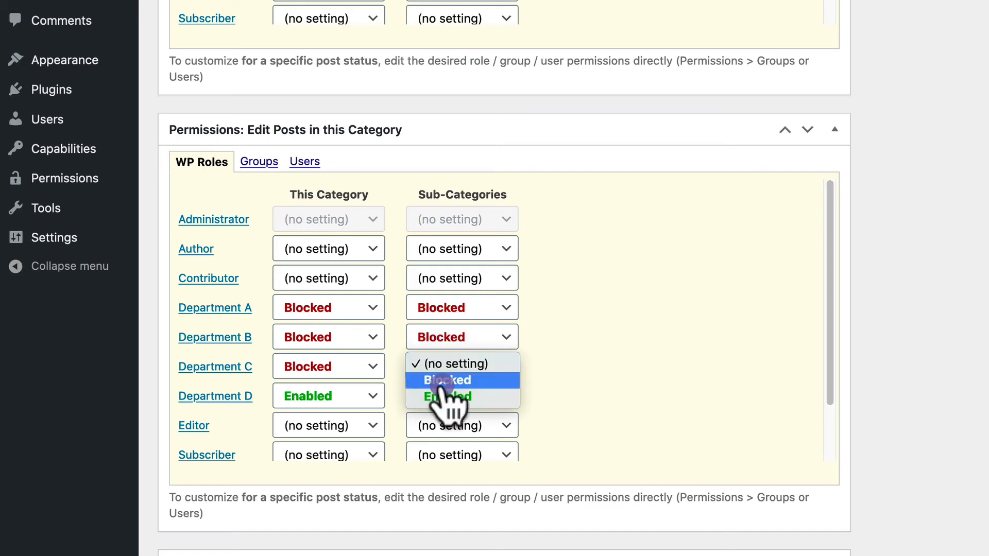
click(449, 379)
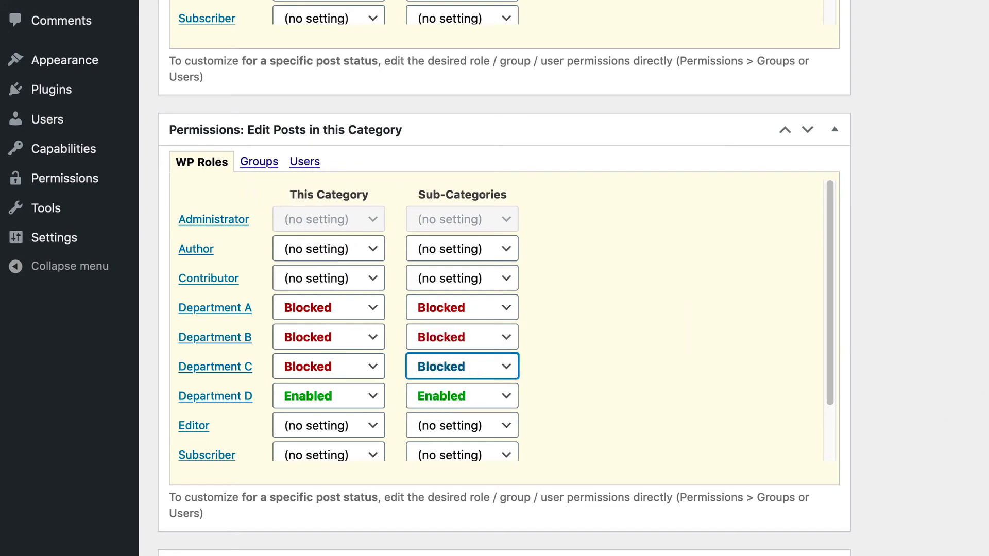
scroll(down, 3)
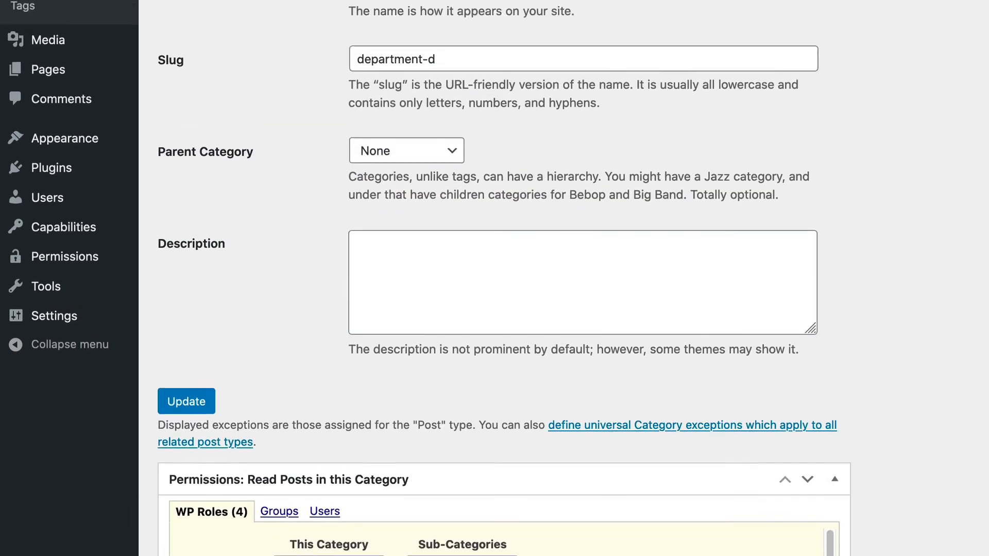
click(186, 401)
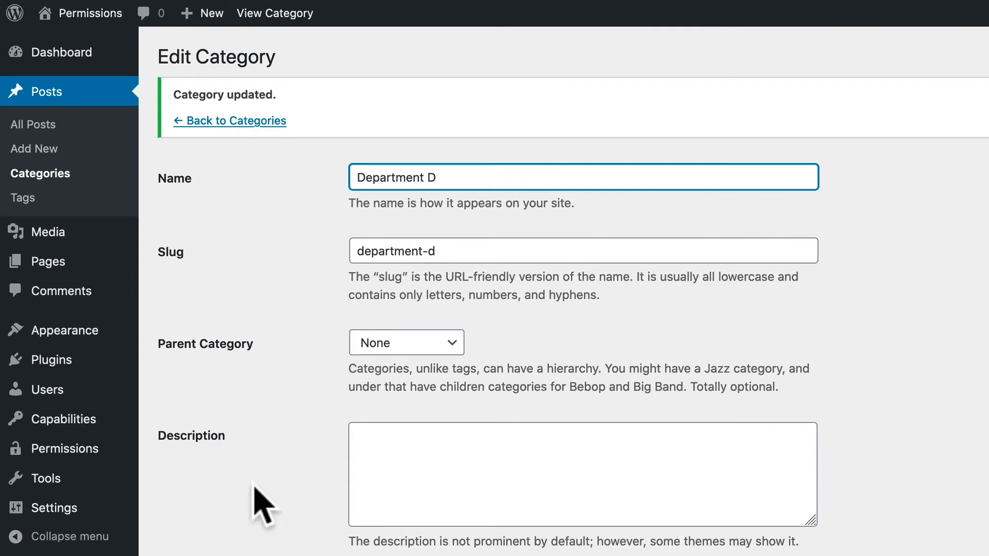
click(40, 173)
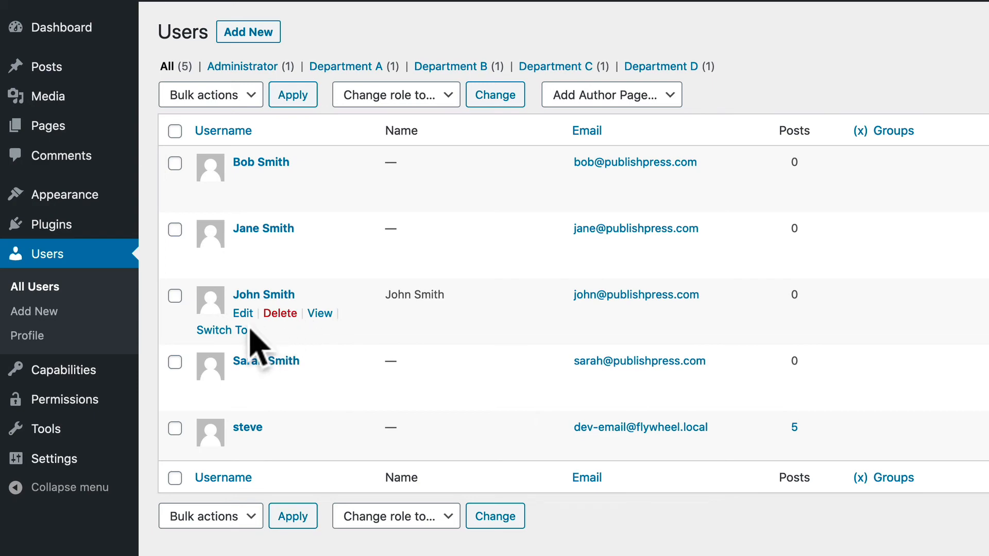
- Switch to the Department A user to check their posts, then switch back to the administrator
click(220, 330)
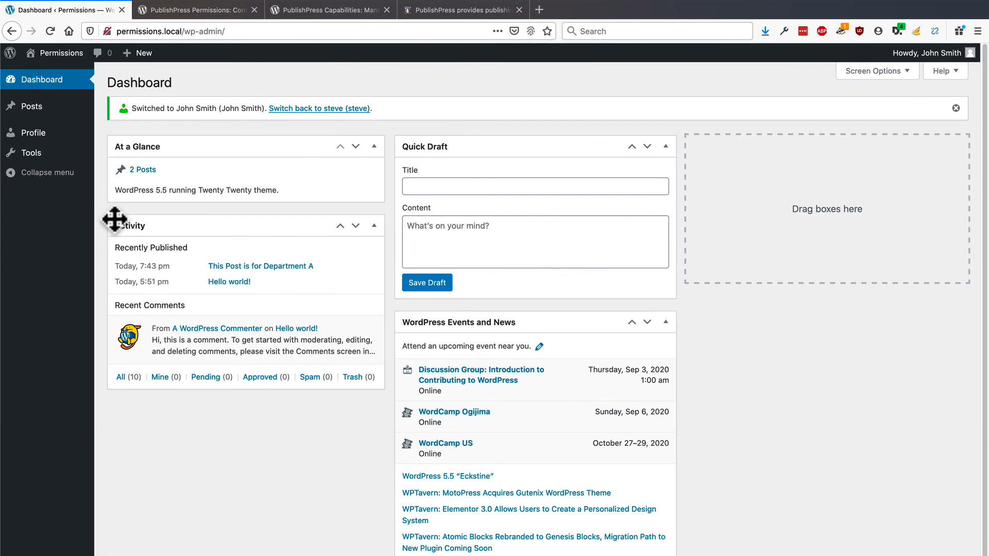
mouse_move(32, 106)
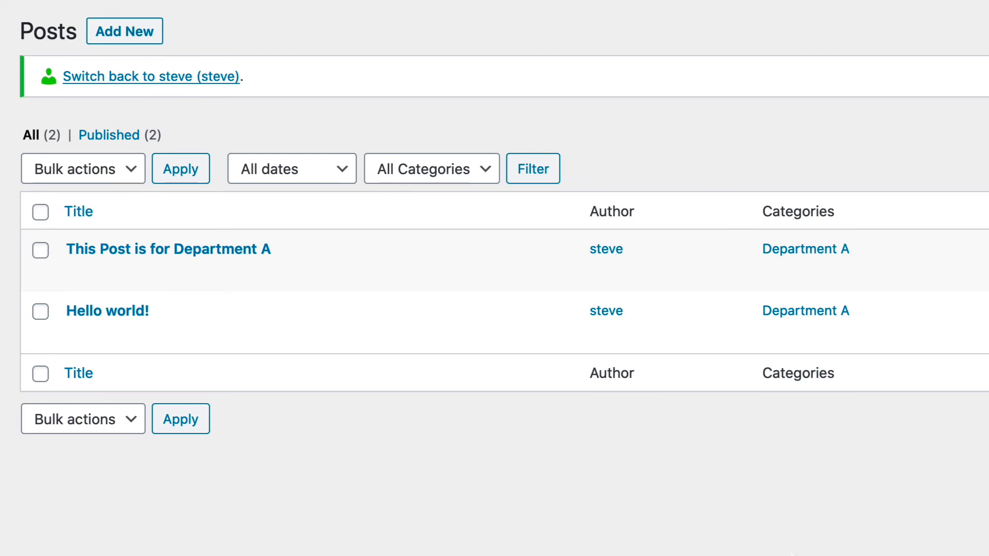
click(151, 76)
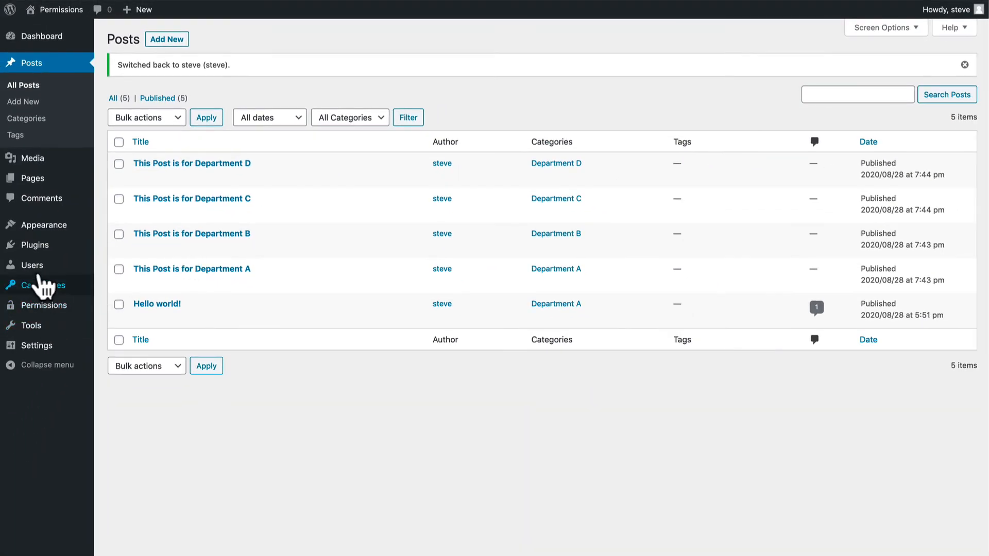
click(30, 264)
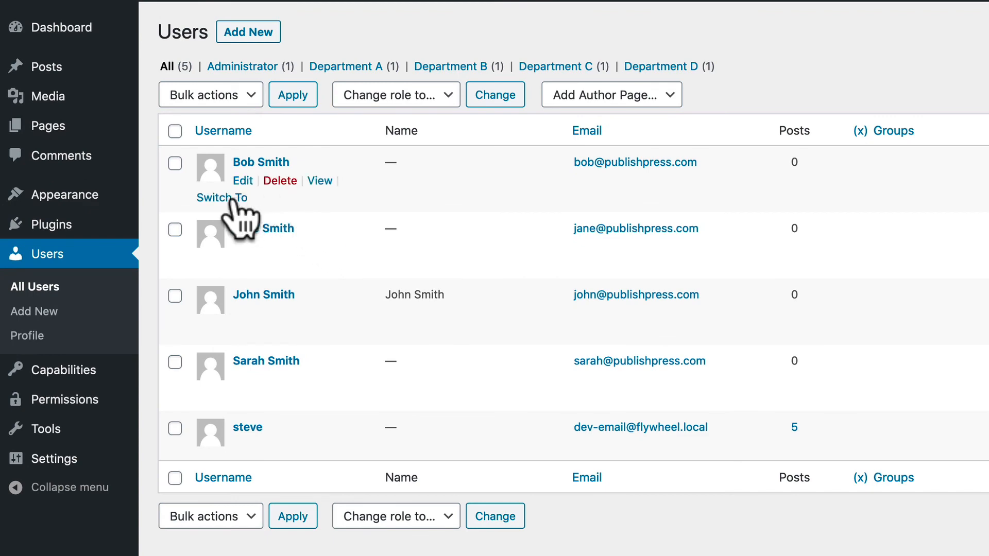
click(221, 197)
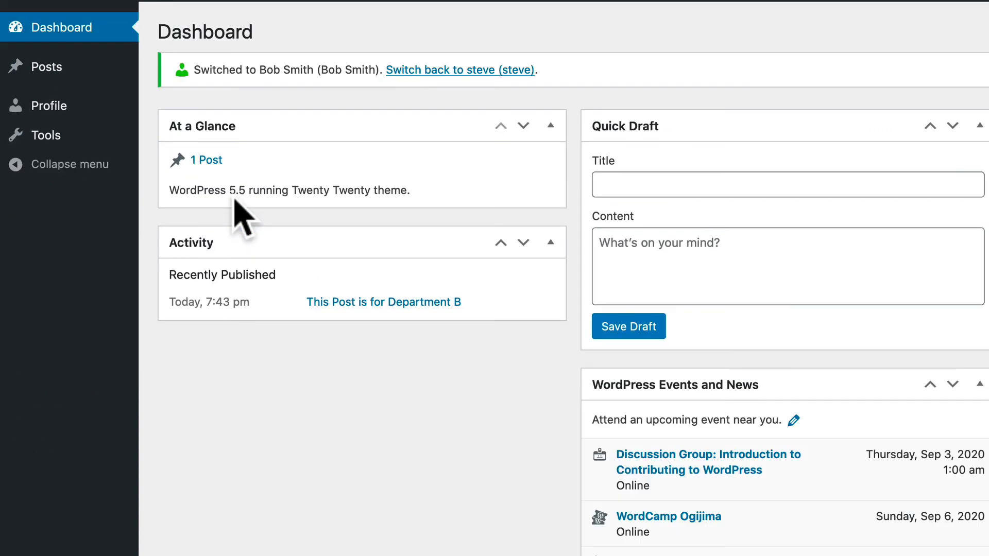
mouse_move(47, 67)
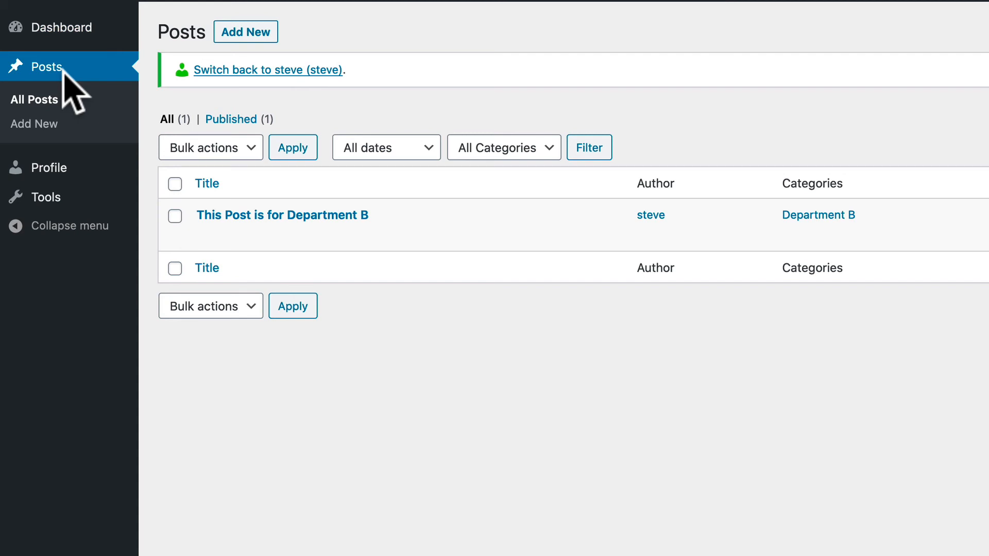
click(267, 71)
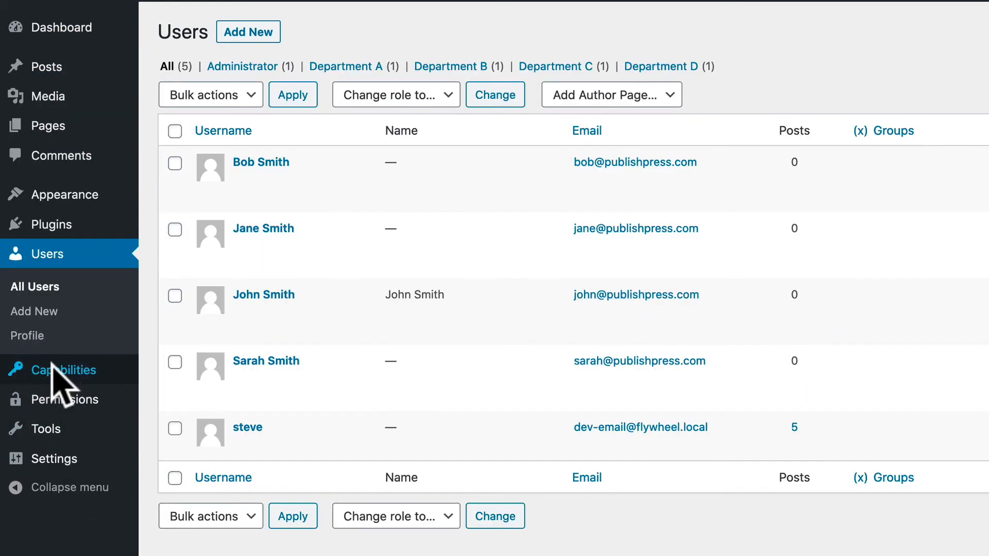
mouse_move(264, 228)
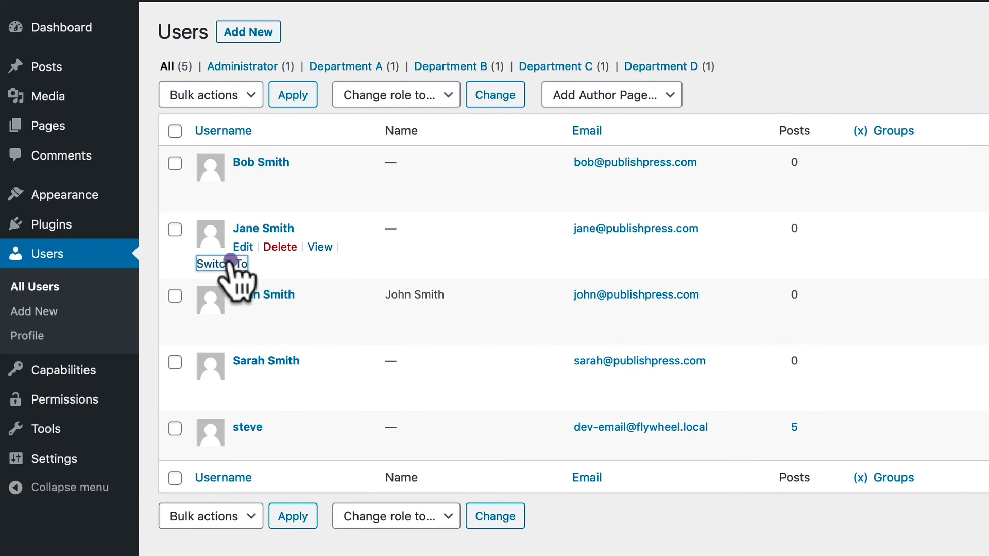
click(221, 264)
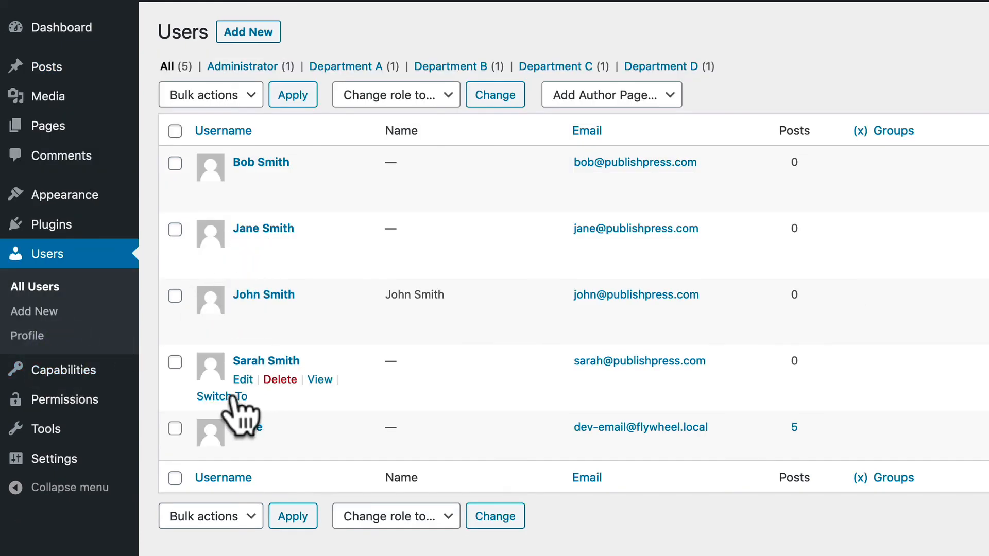
click(220, 396)
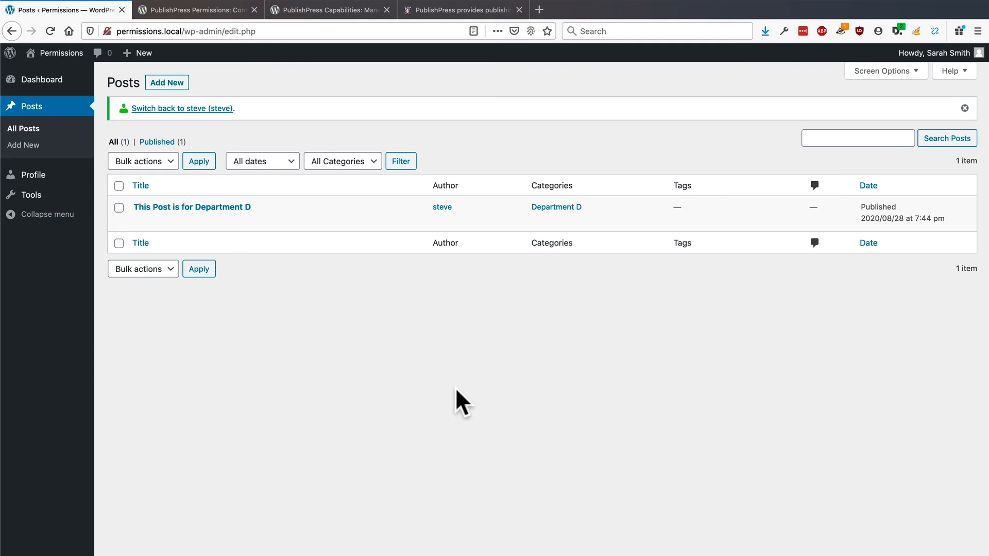
mouse_move(455, 57)
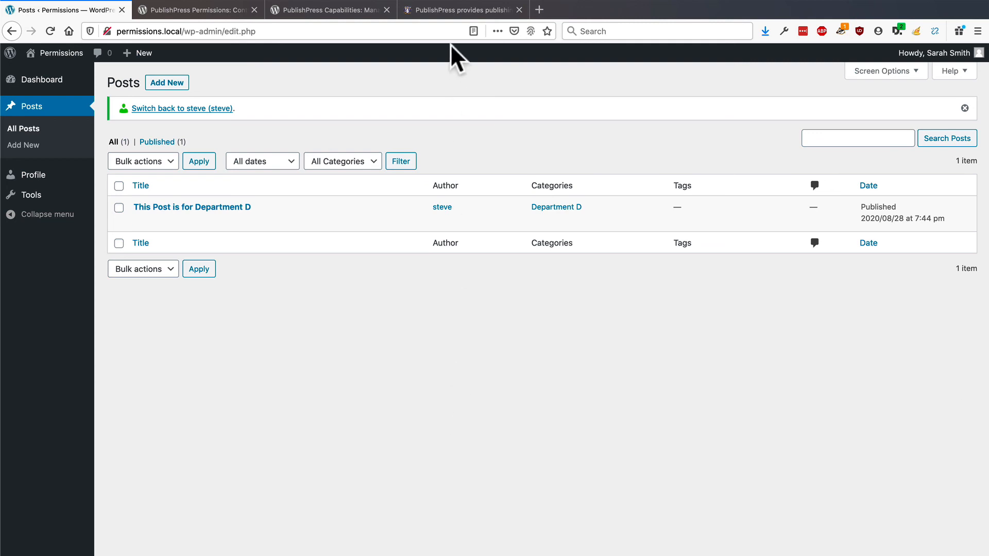
click(461, 10)
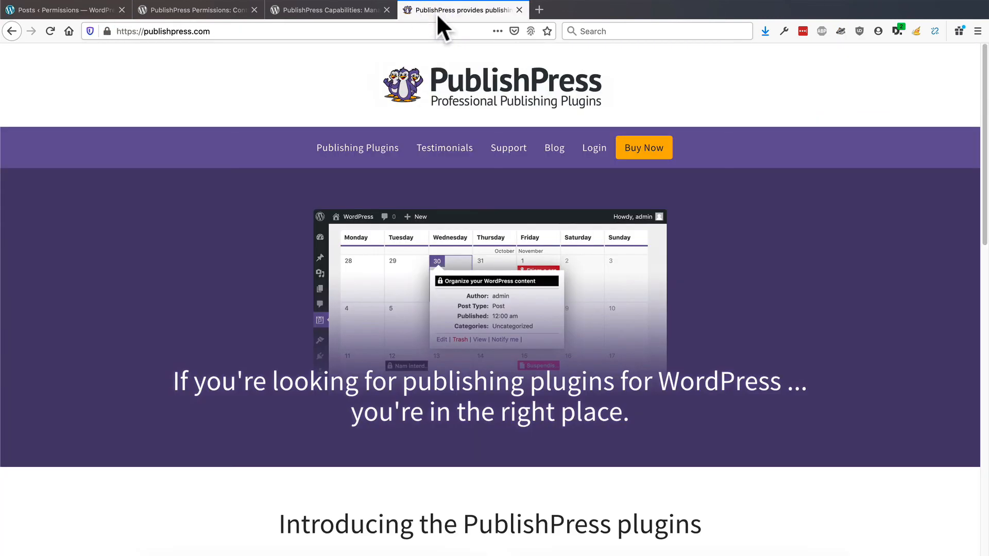